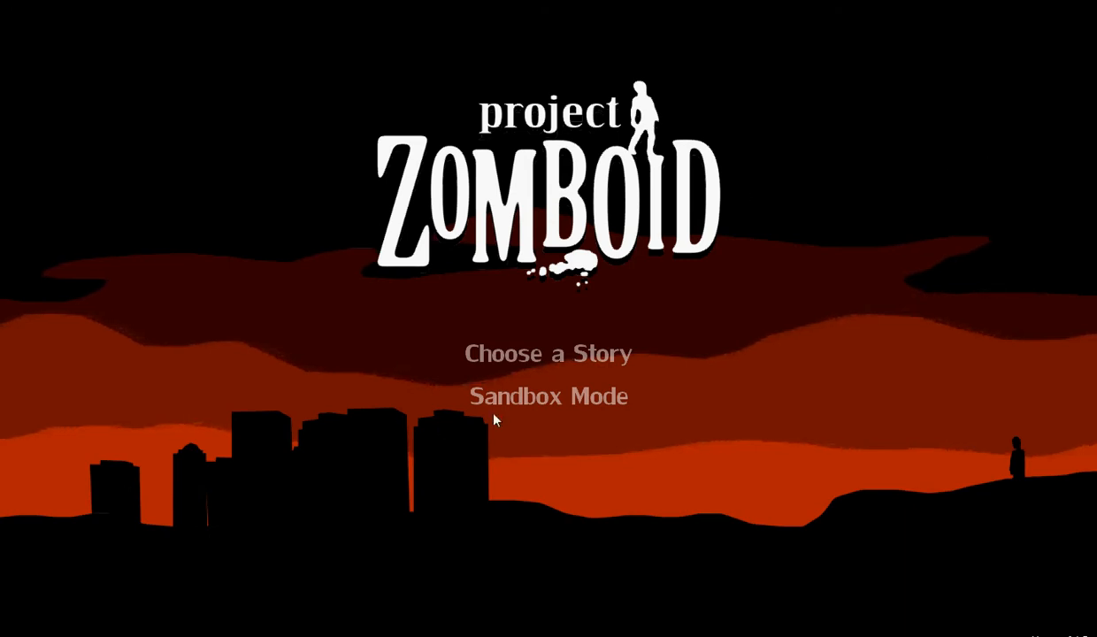
mouse_move(549, 396)
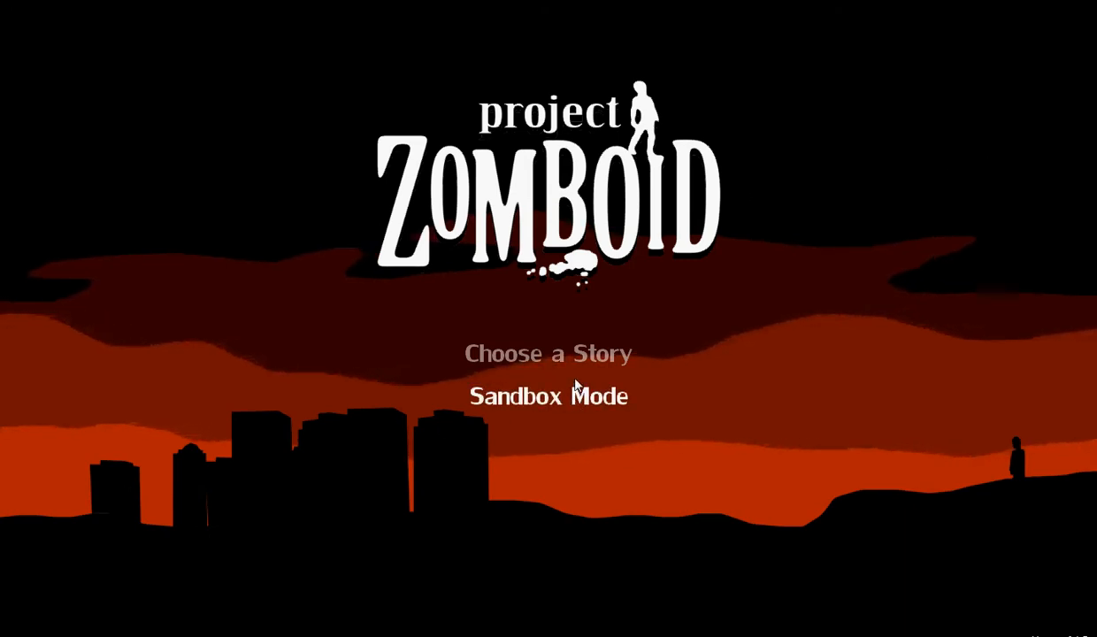
mouse_move(584, 400)
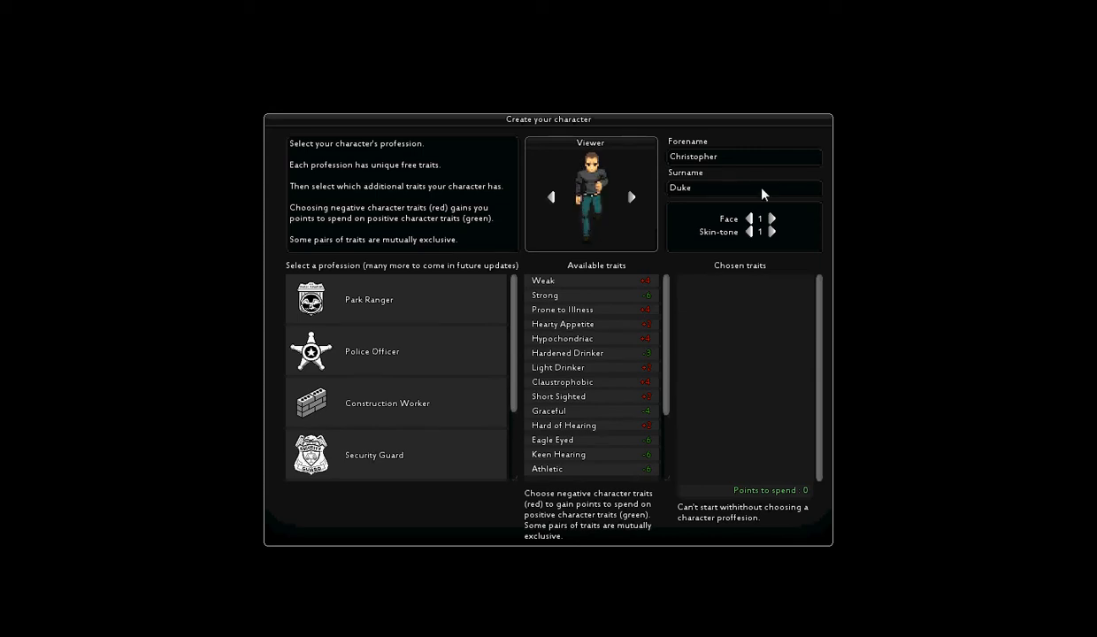
Step: Enter 'Adric' as the forename and 'TheGreat' as the surname
left_click(743, 157)
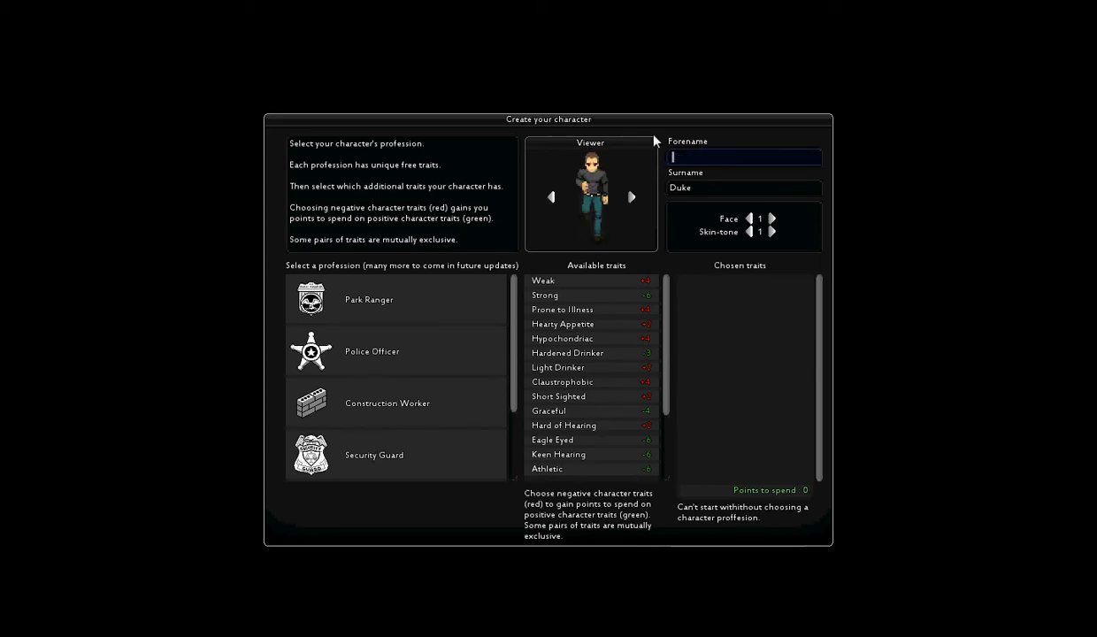
type("Adric")
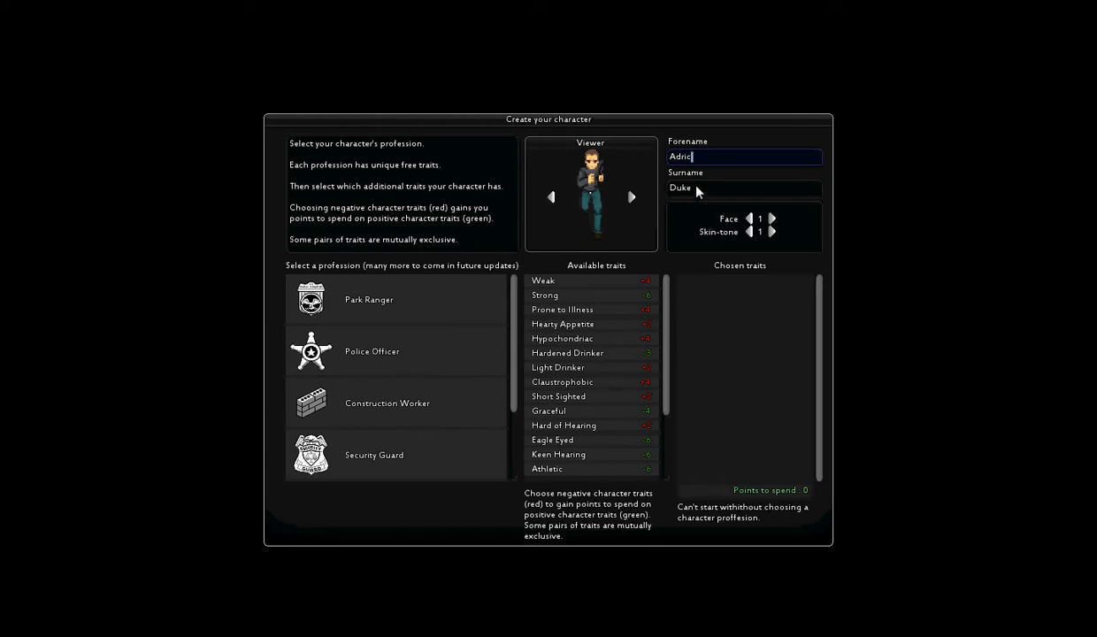
left_click(744, 188)
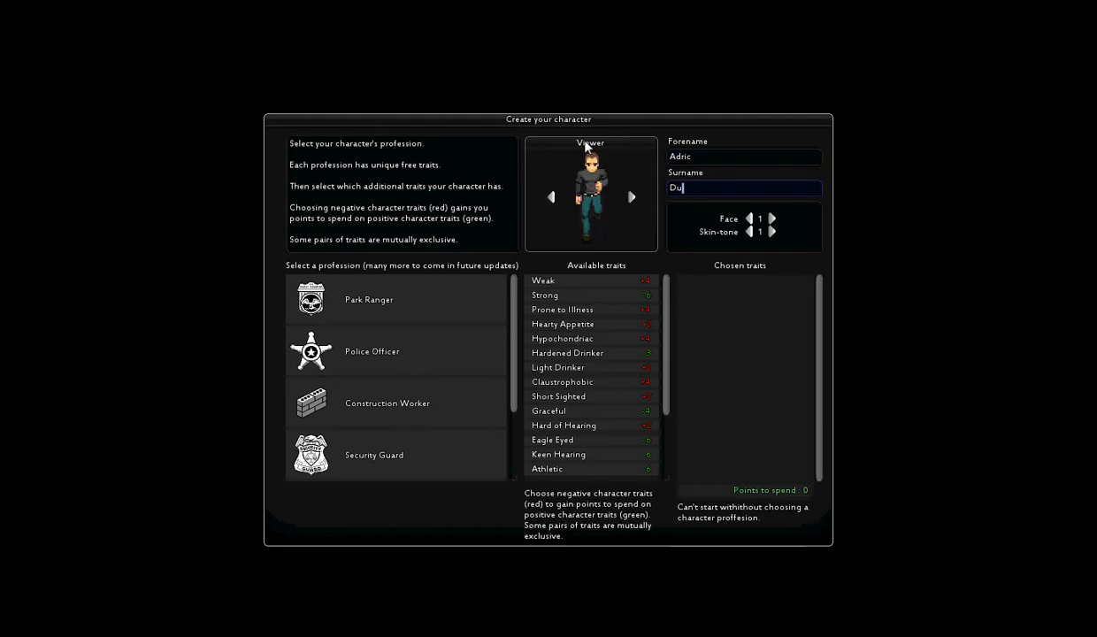
type("TheGr")
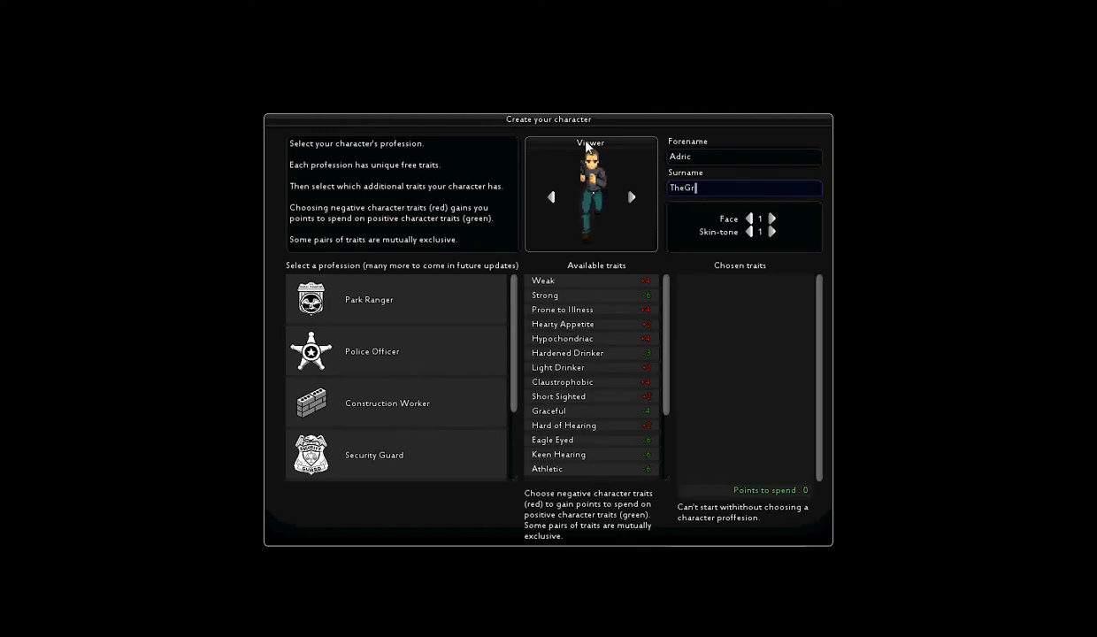
type("eat")
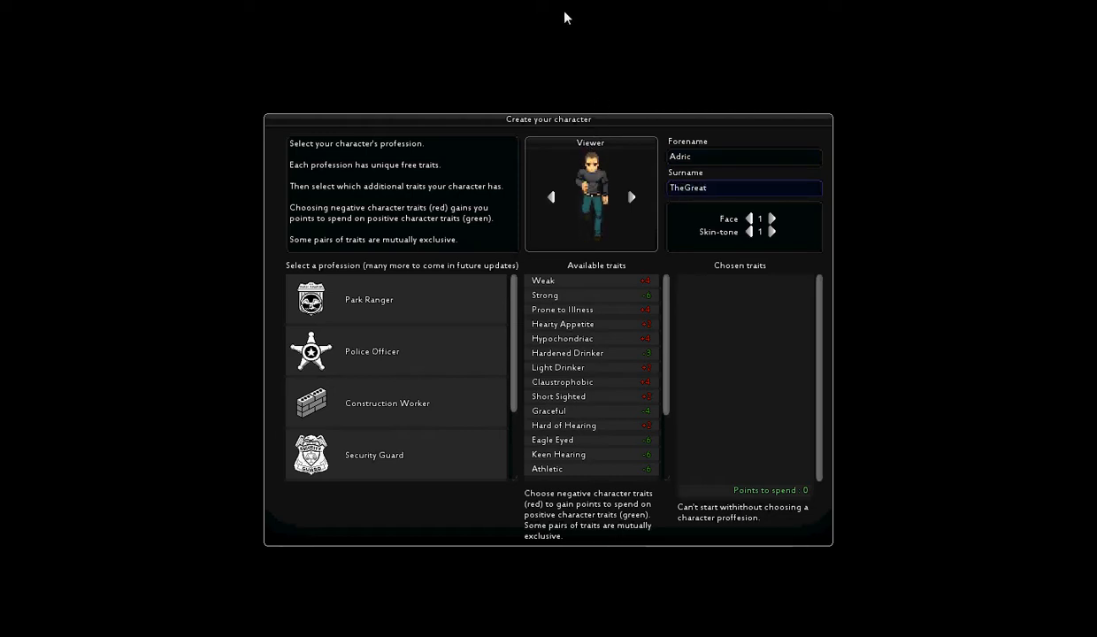
Step: Rotate the preview, set the face to 2 and cycle skin tones to tone 1
left_click(632, 198)
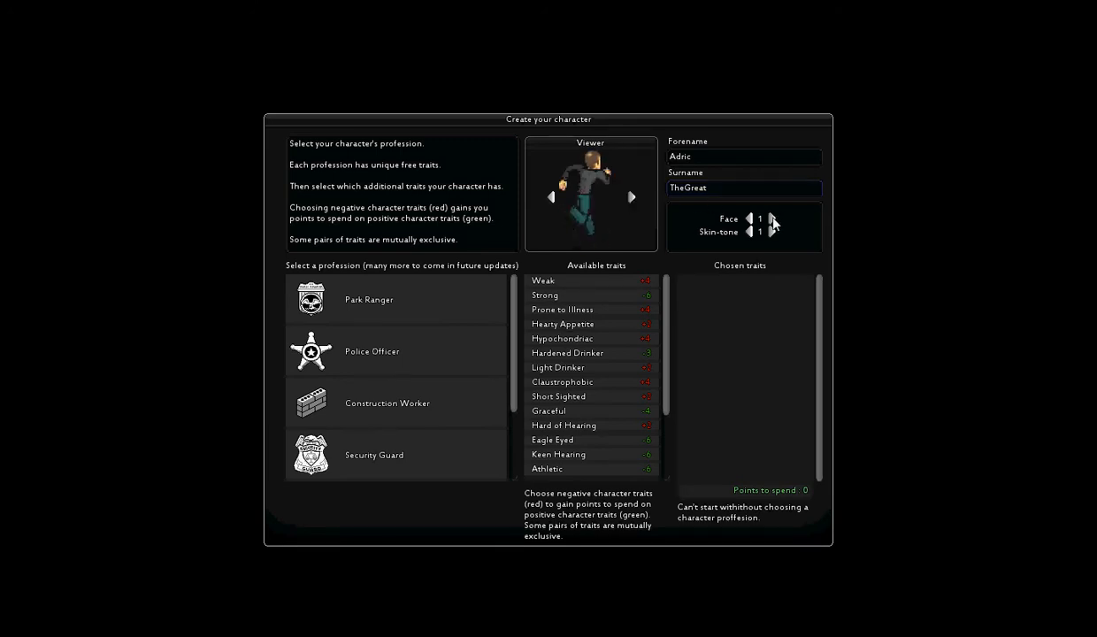
left_click(772, 218)
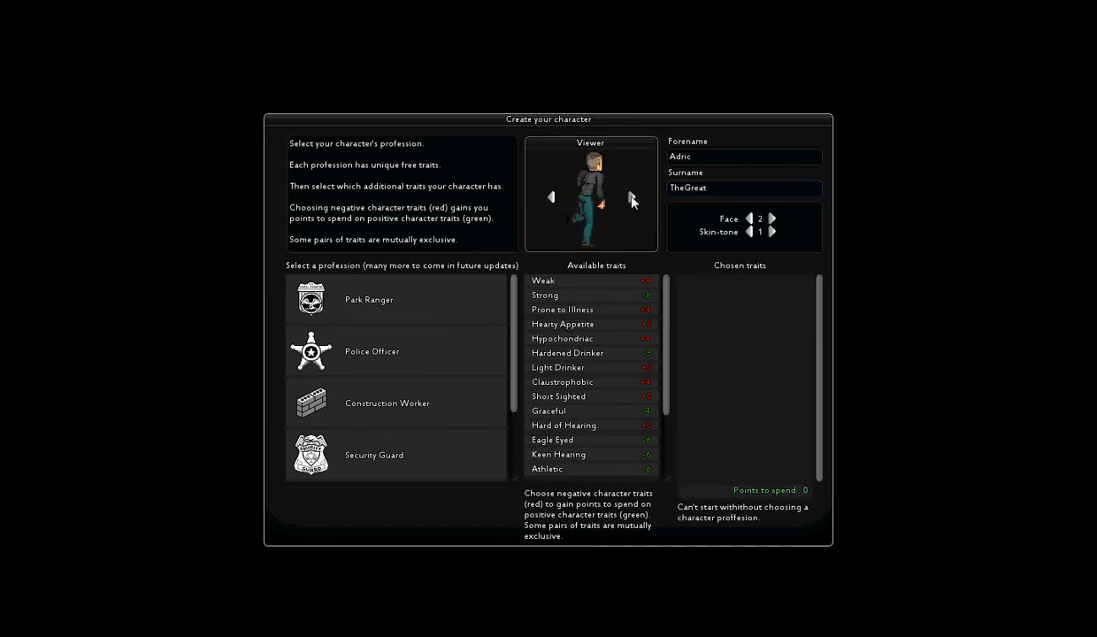
left_click(750, 218)
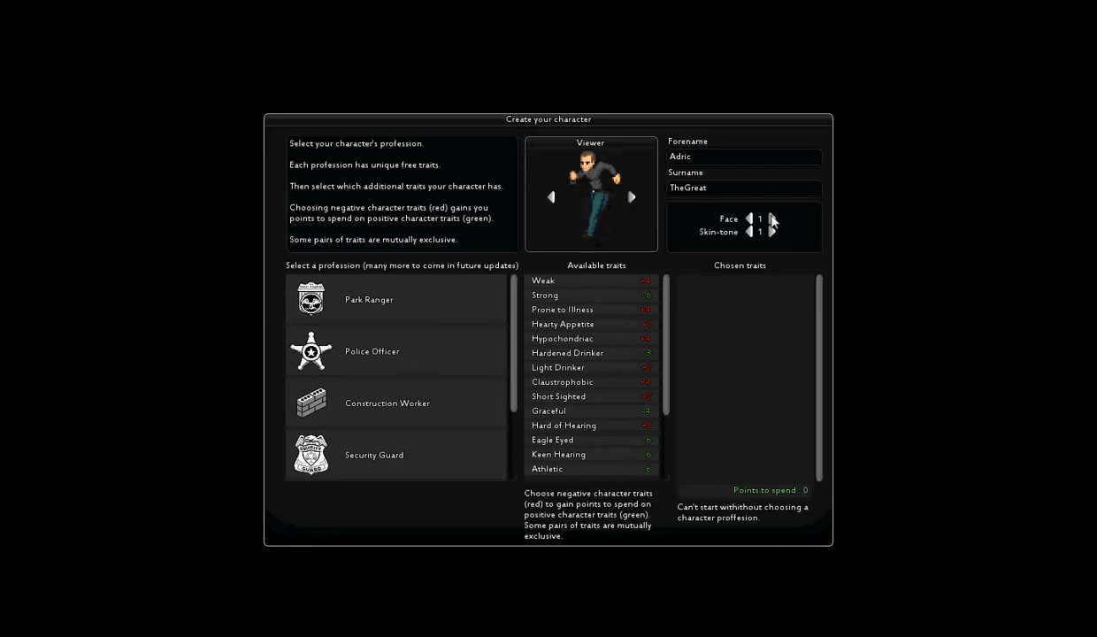
left_click(772, 218)
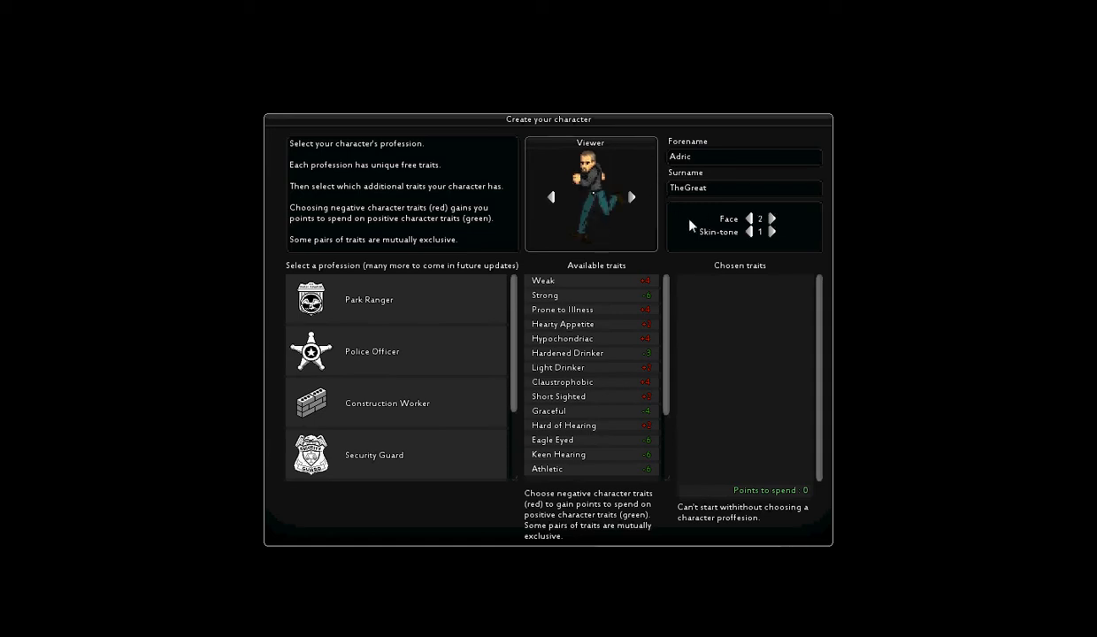
left_click(771, 232)
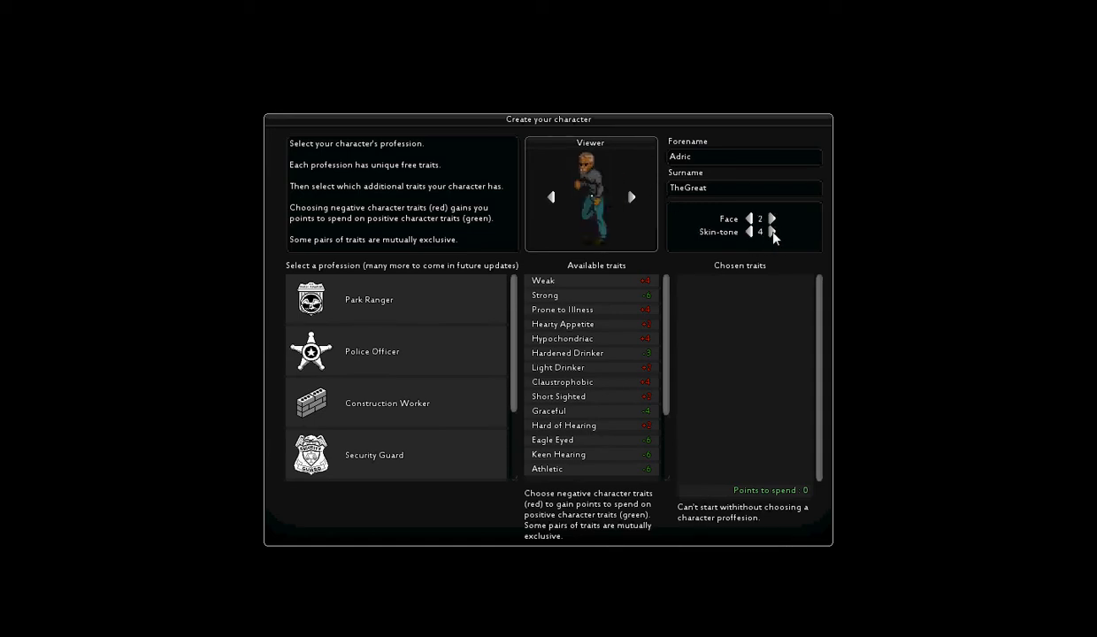
left_click(750, 232)
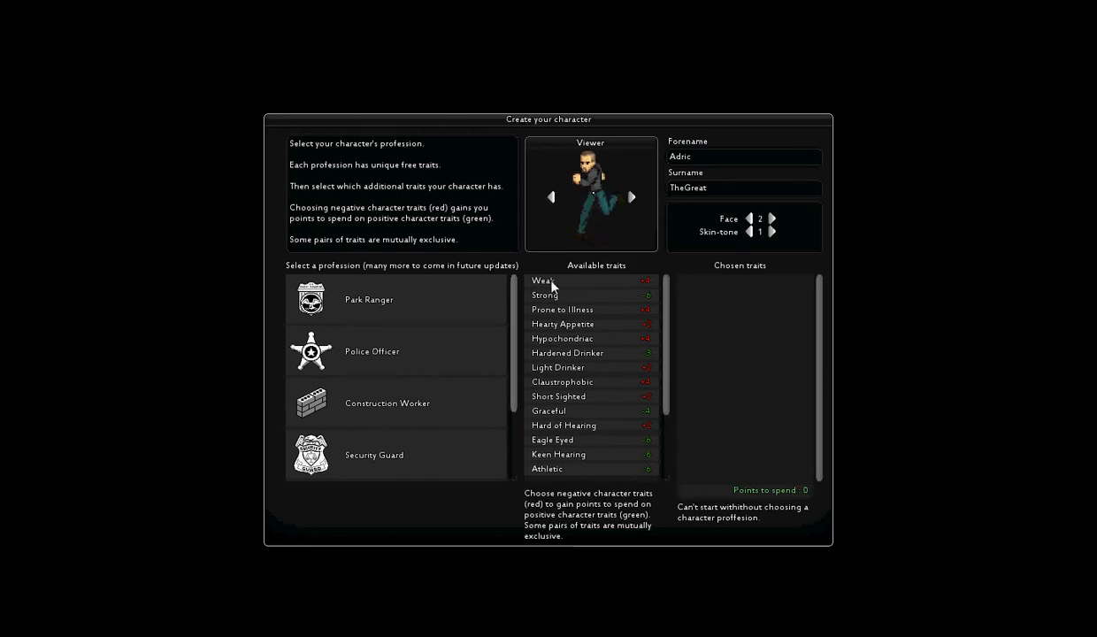
mouse_move(544, 281)
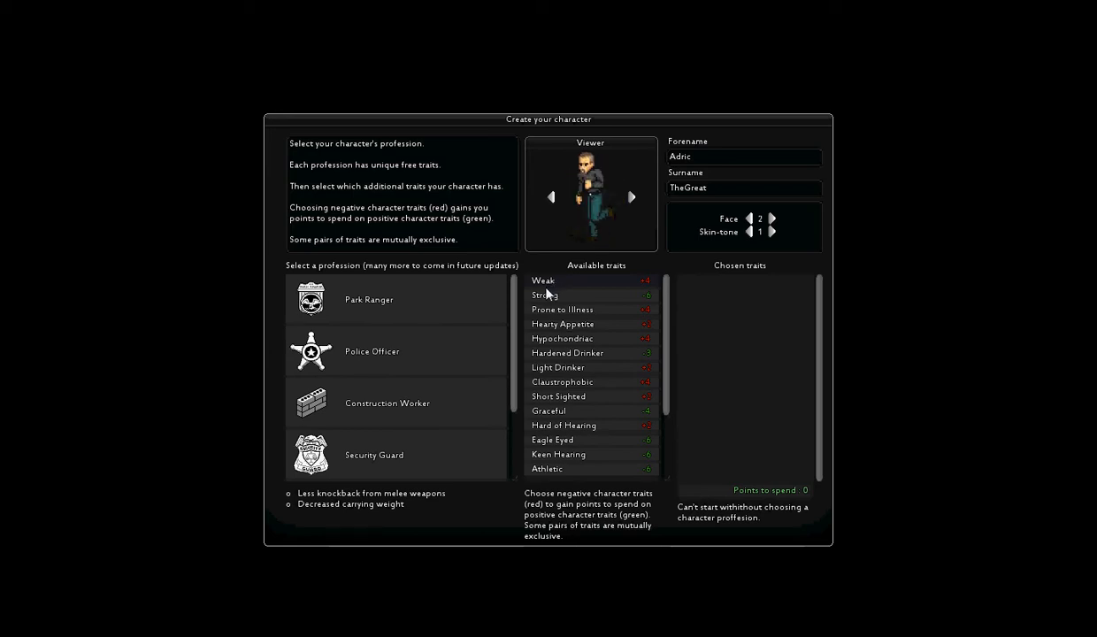
mouse_move(410, 161)
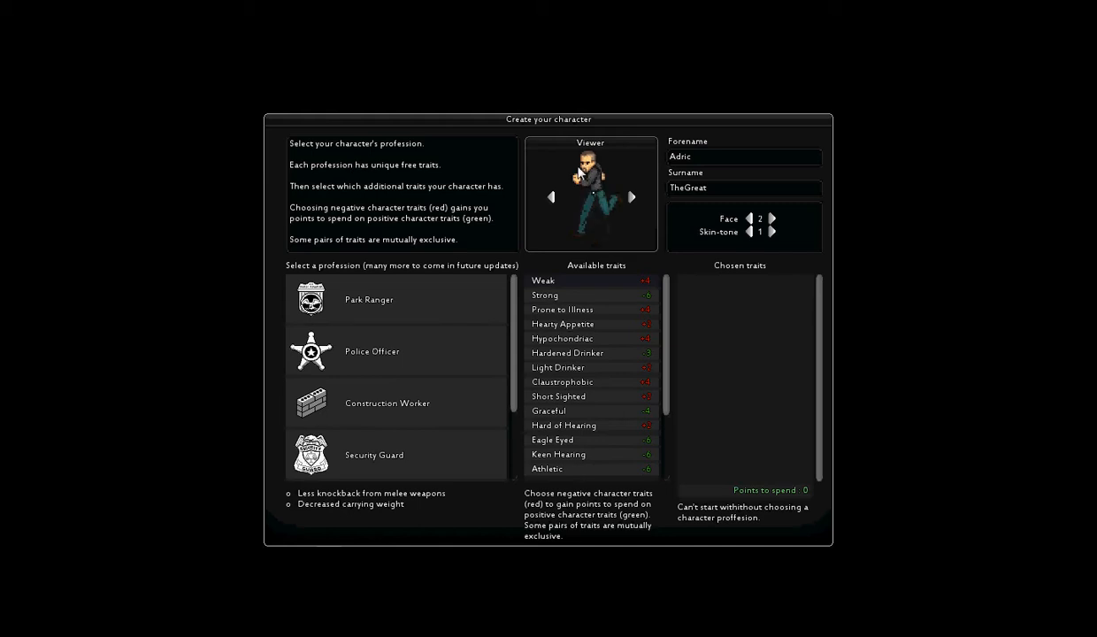
left_click(632, 197)
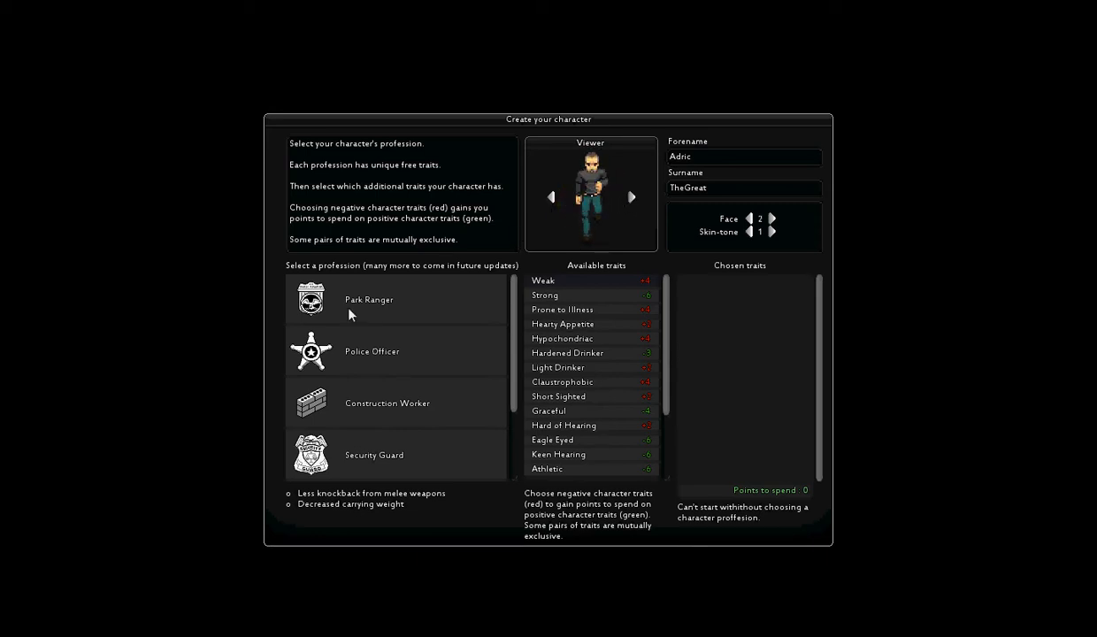
Step: Compare Park Ranger, Police Officer and Security Guard, then pick Salesperson for Gift Of The Gab
left_click(368, 299)
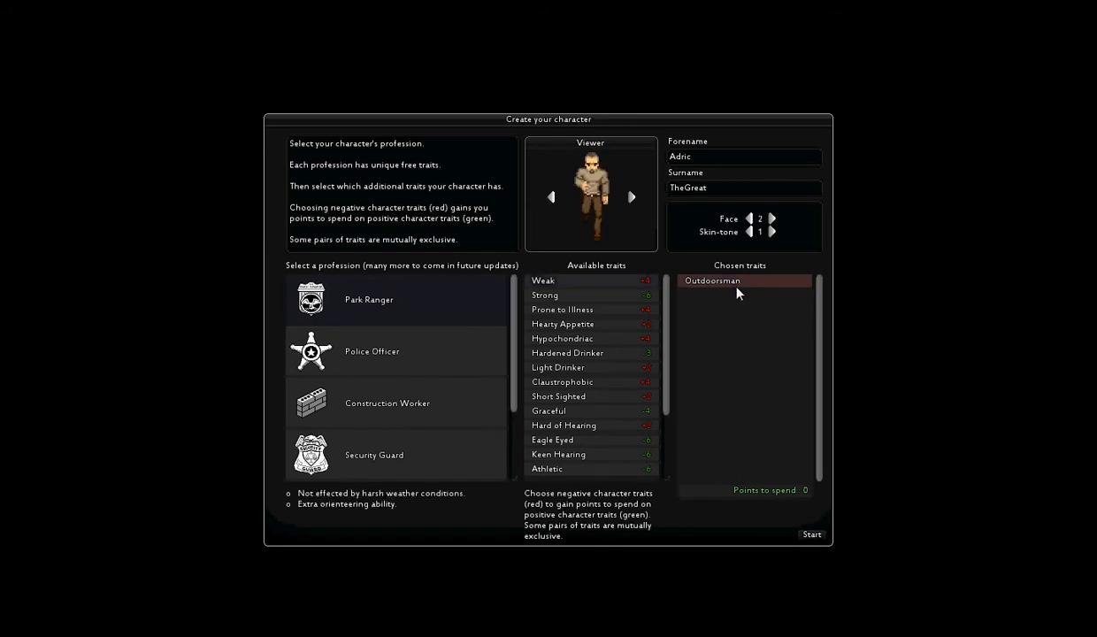
mouse_move(606, 332)
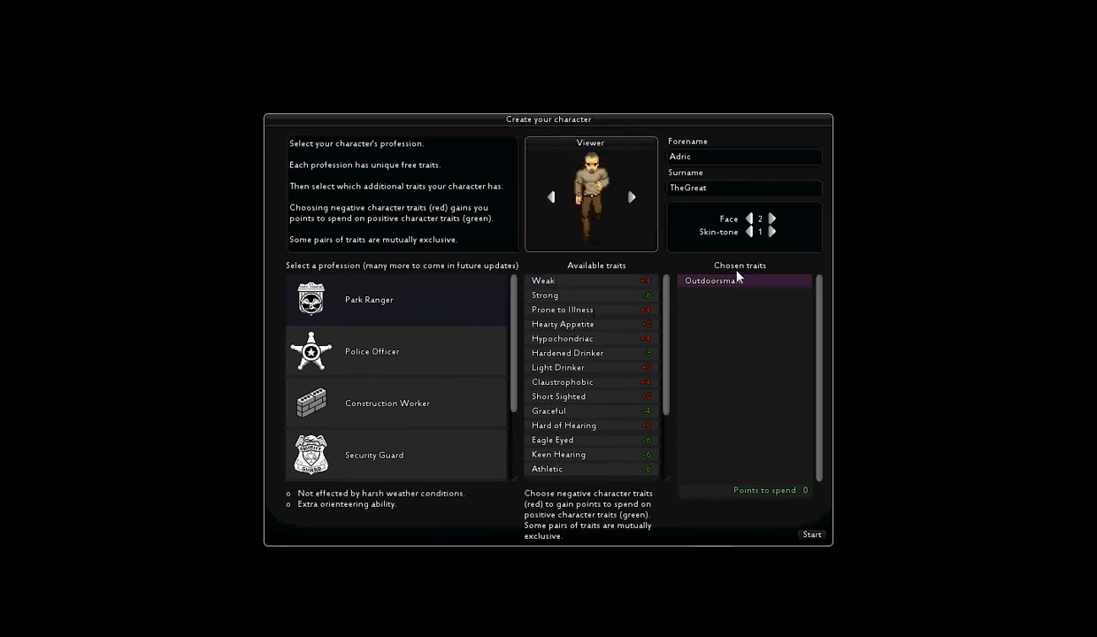
left_click(372, 351)
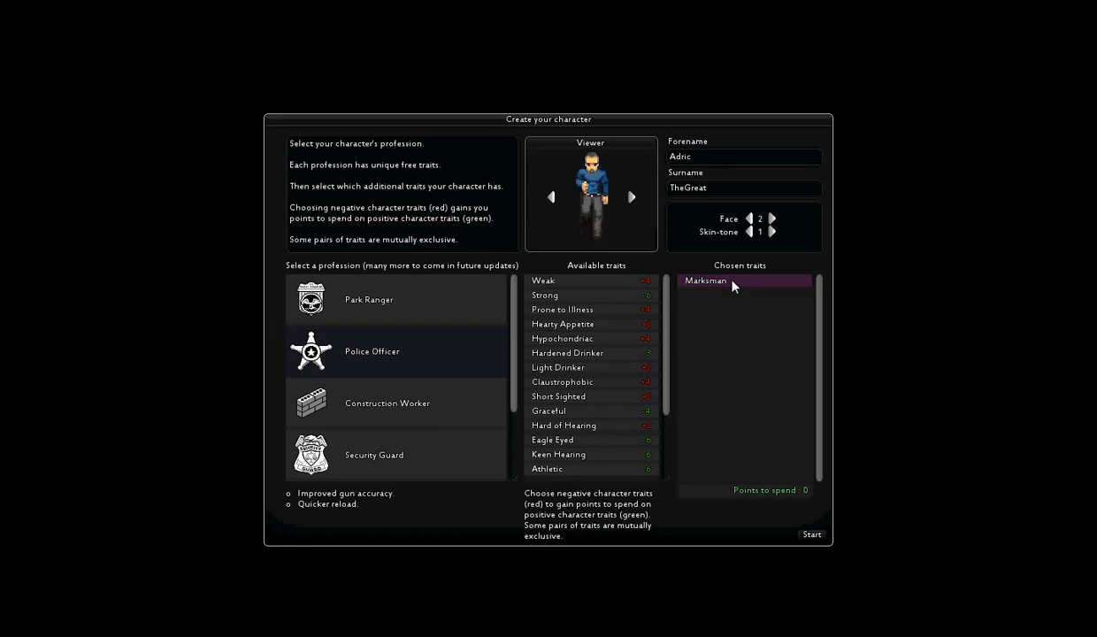
left_click(386, 403)
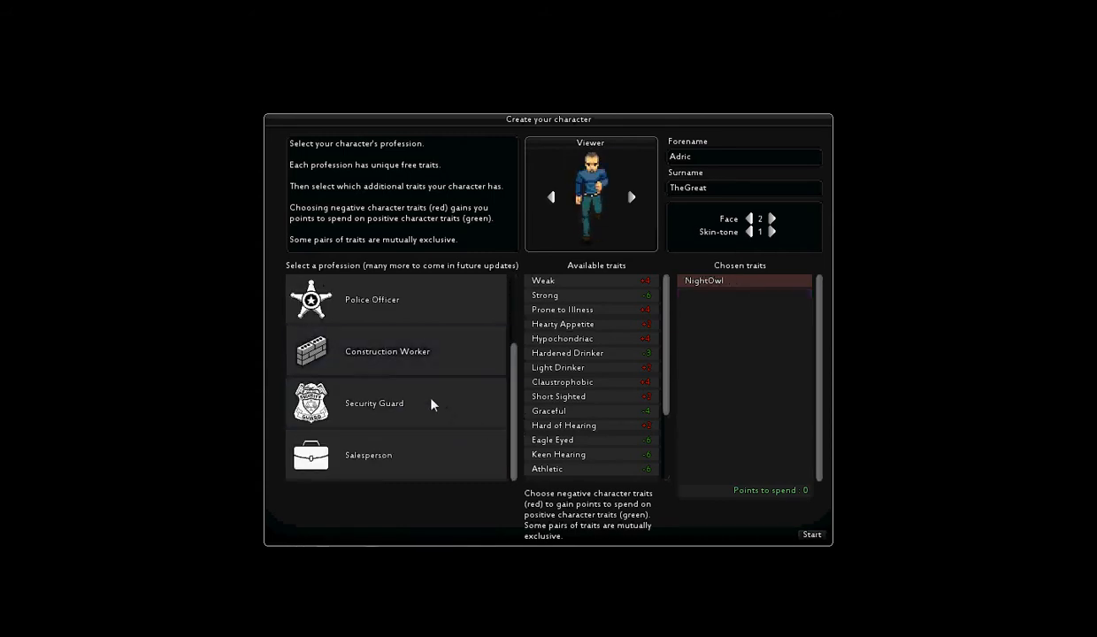
left_click(704, 281)
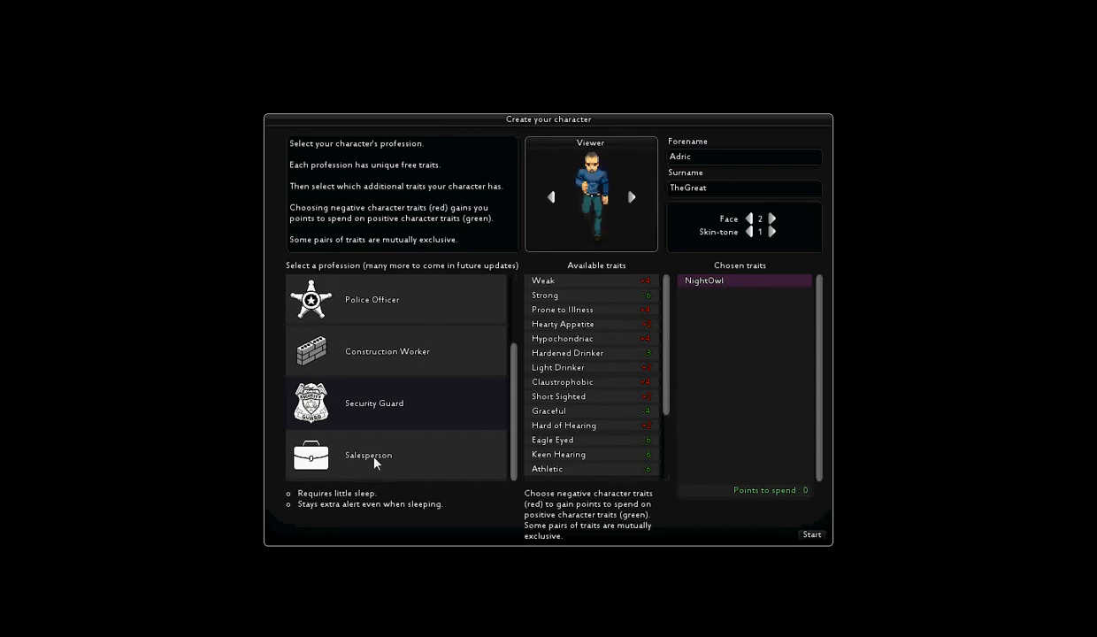
left_click(373, 455)
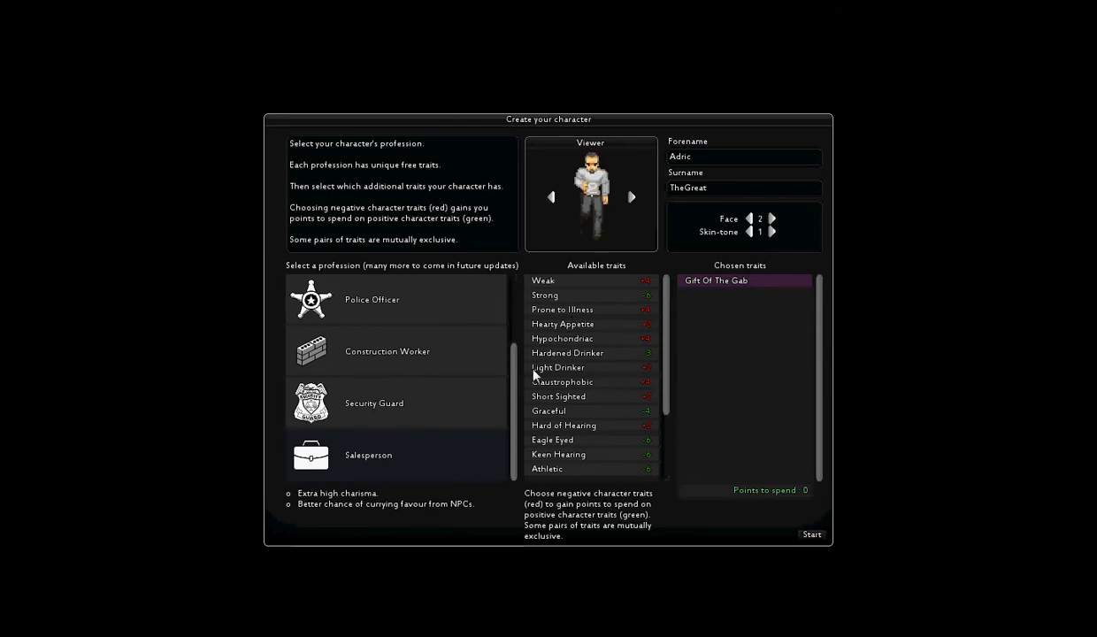
scroll("up", 3)
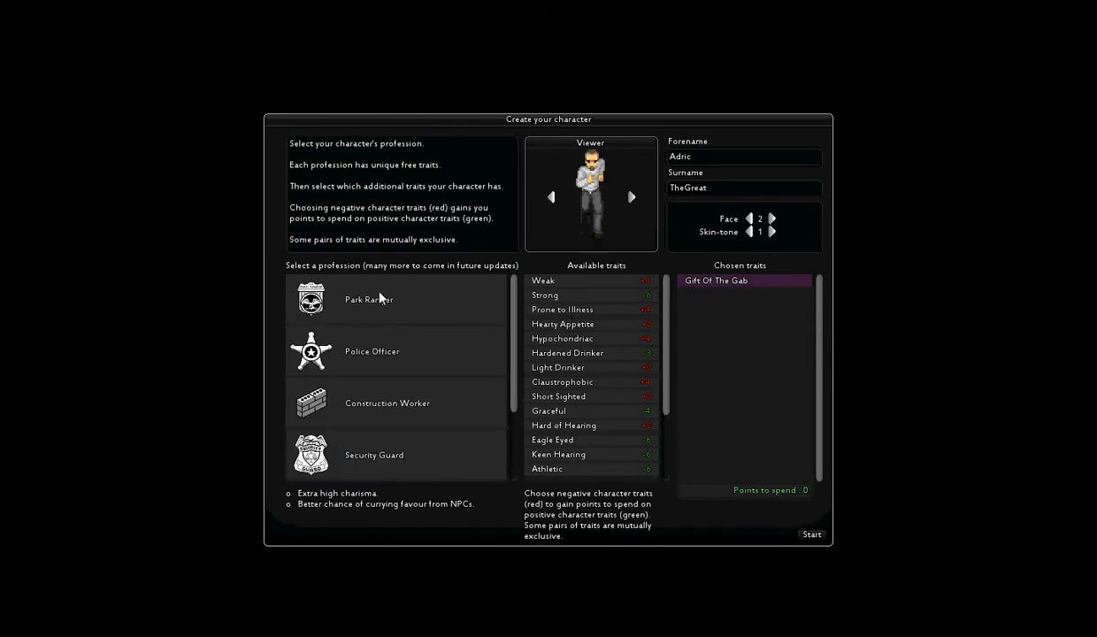
Step: Switch between Construction Worker and Park Ranger, ending on Construction Worker
left_click(387, 402)
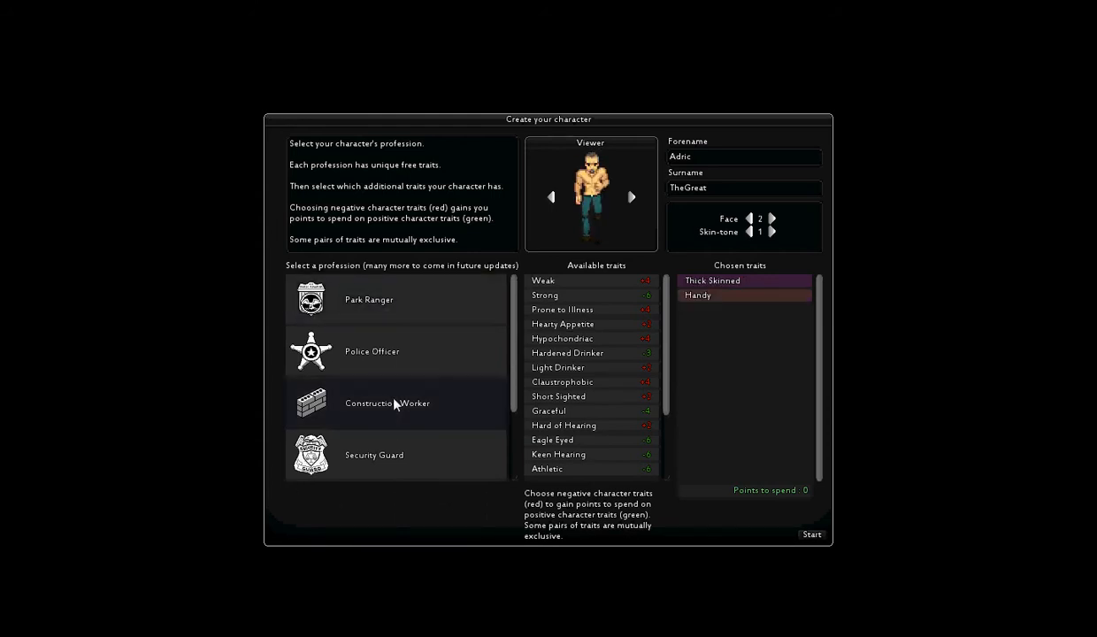
left_click(370, 300)
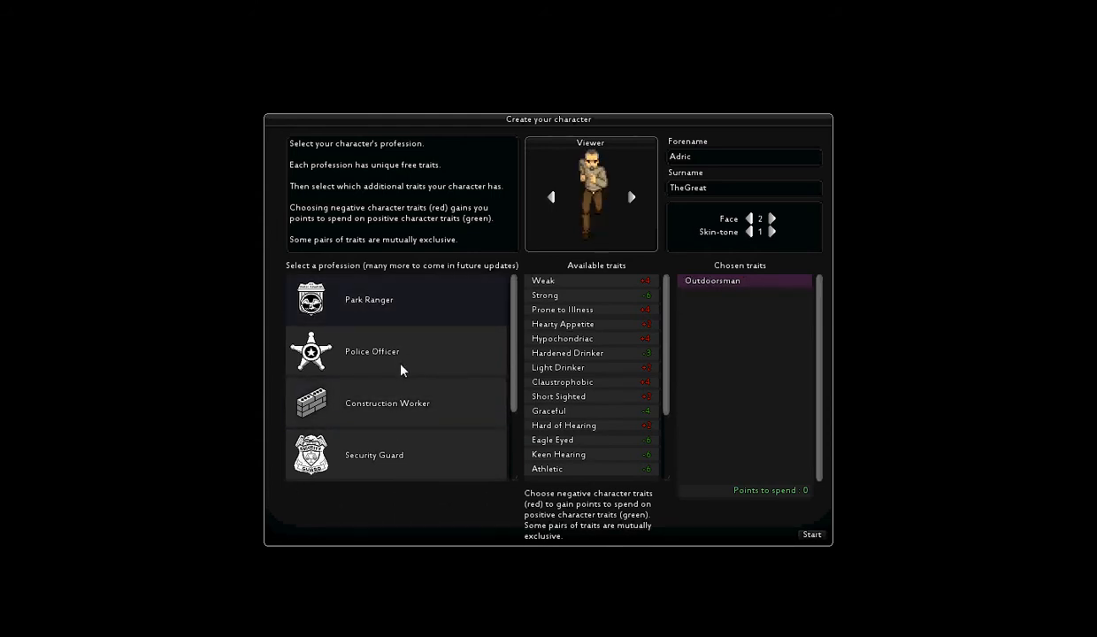
left_click(387, 402)
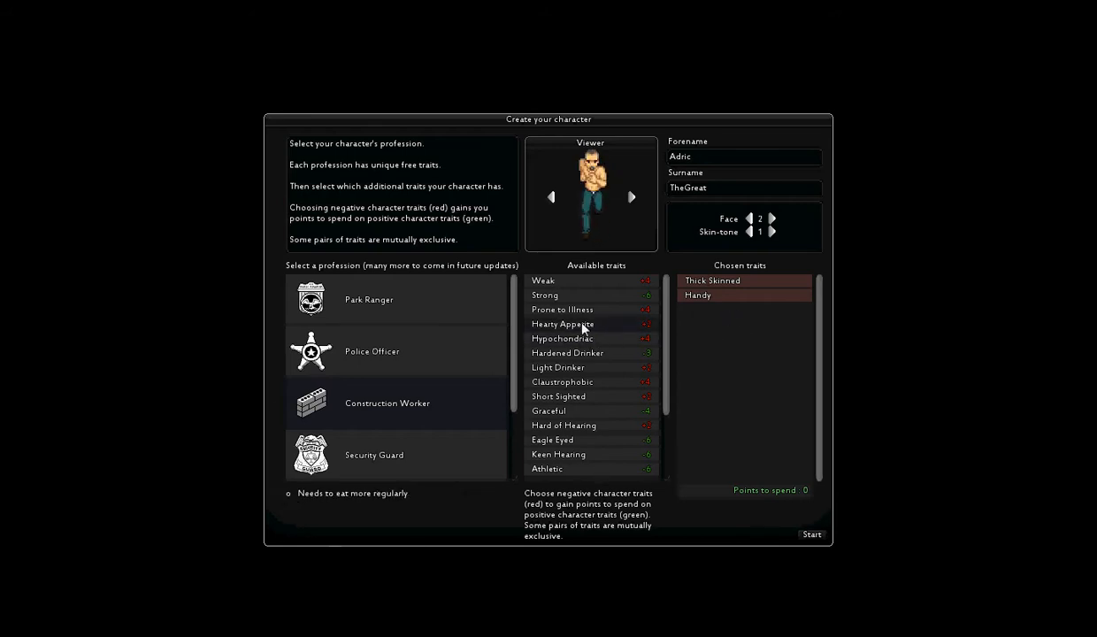
Step: Add Hypochondriac to the chosen traits, raising spendable points to 4
left_click(563, 324)
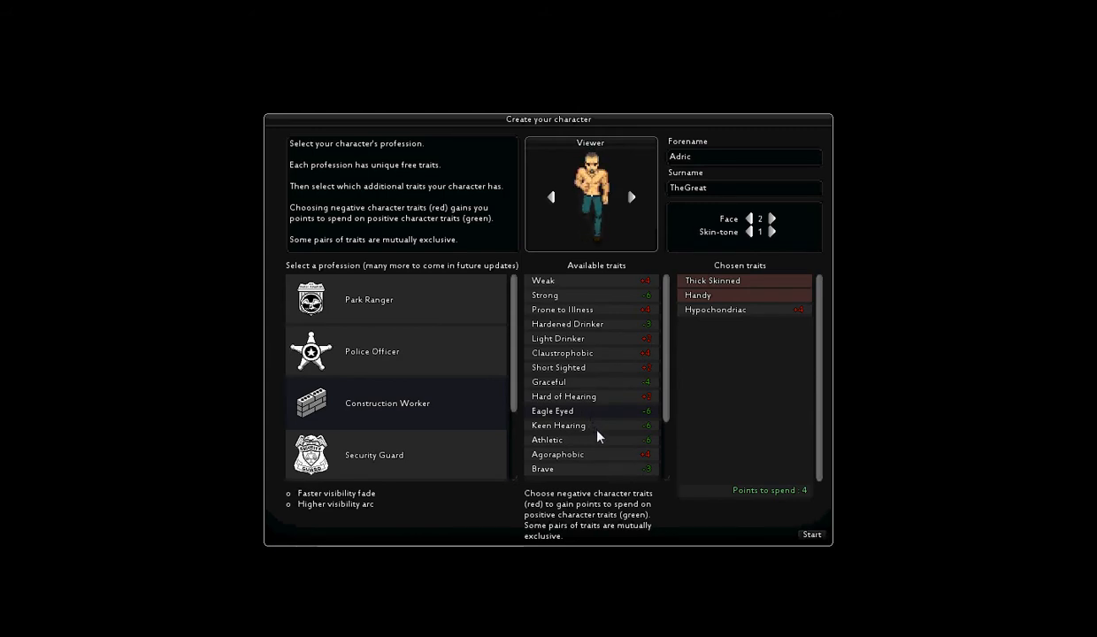
left_click(375, 455)
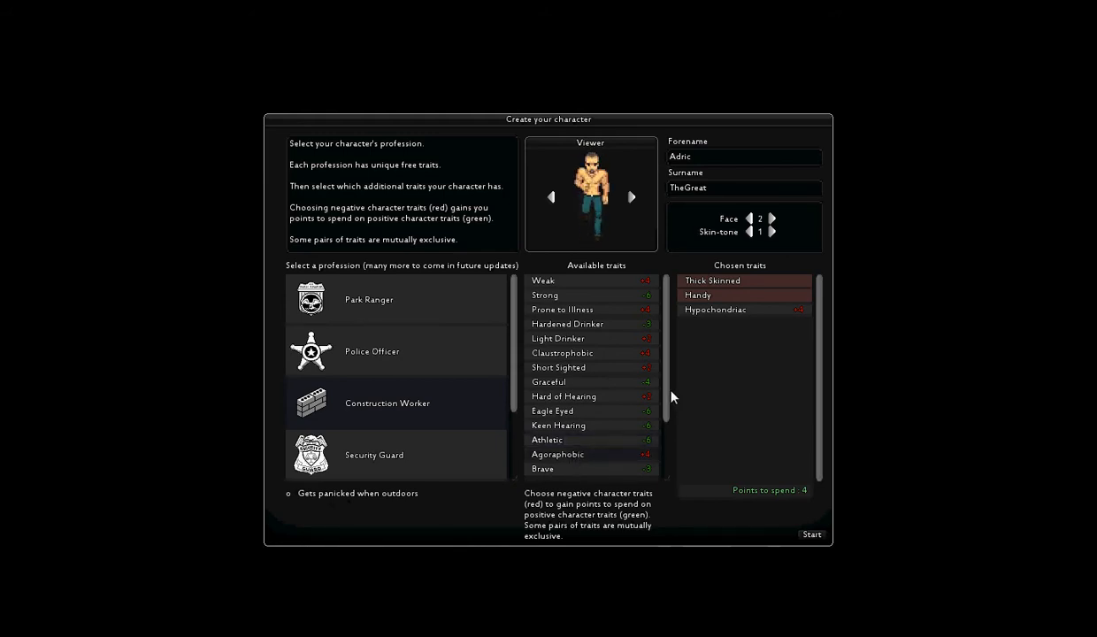
Step: Find Graceful in the traits list and add it, leaving 0 points
scroll("down", 3)
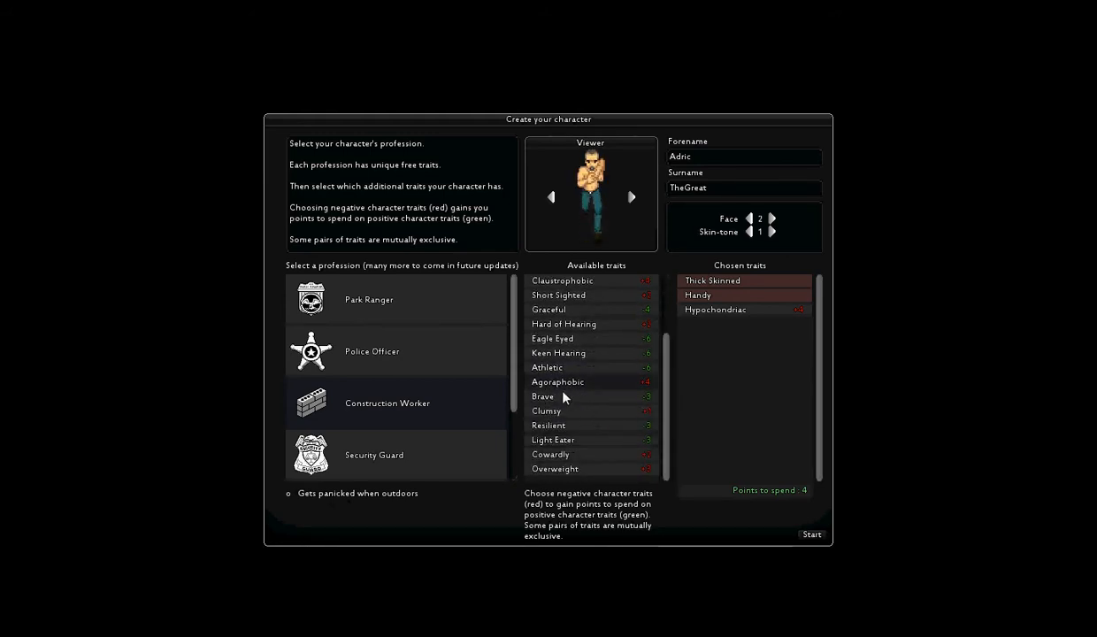
mouse_move(584, 410)
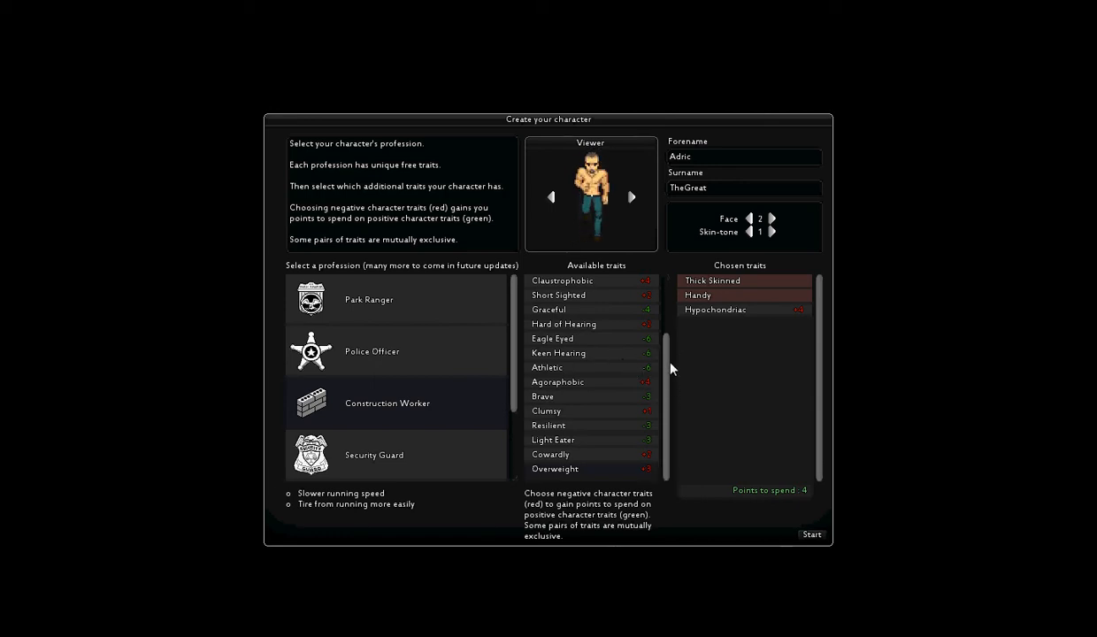
scroll("up", 3)
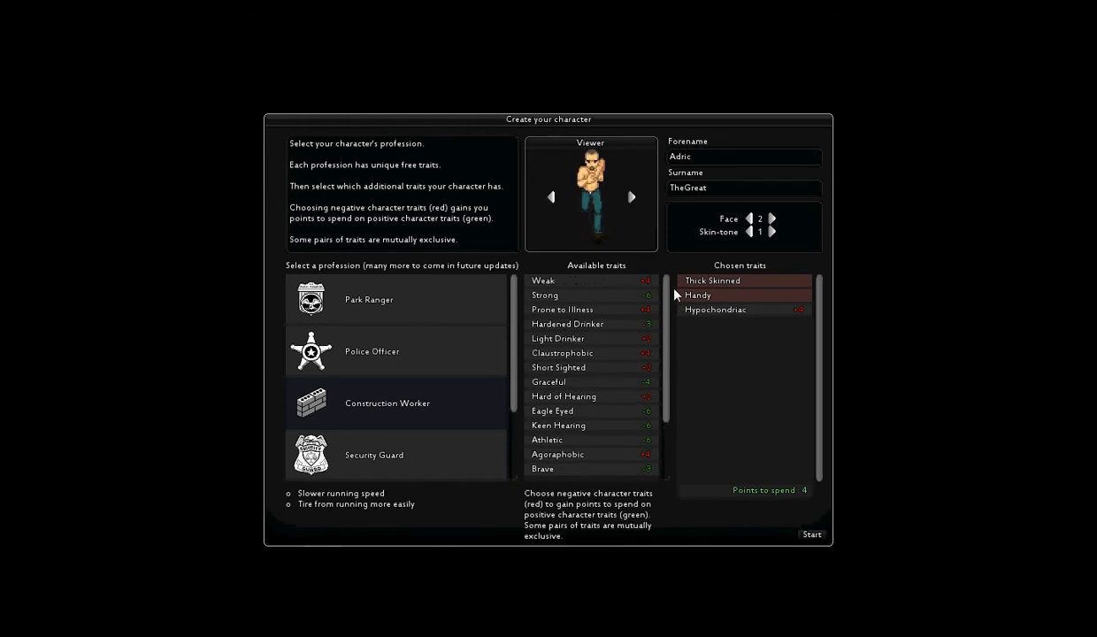
scroll("down", 3)
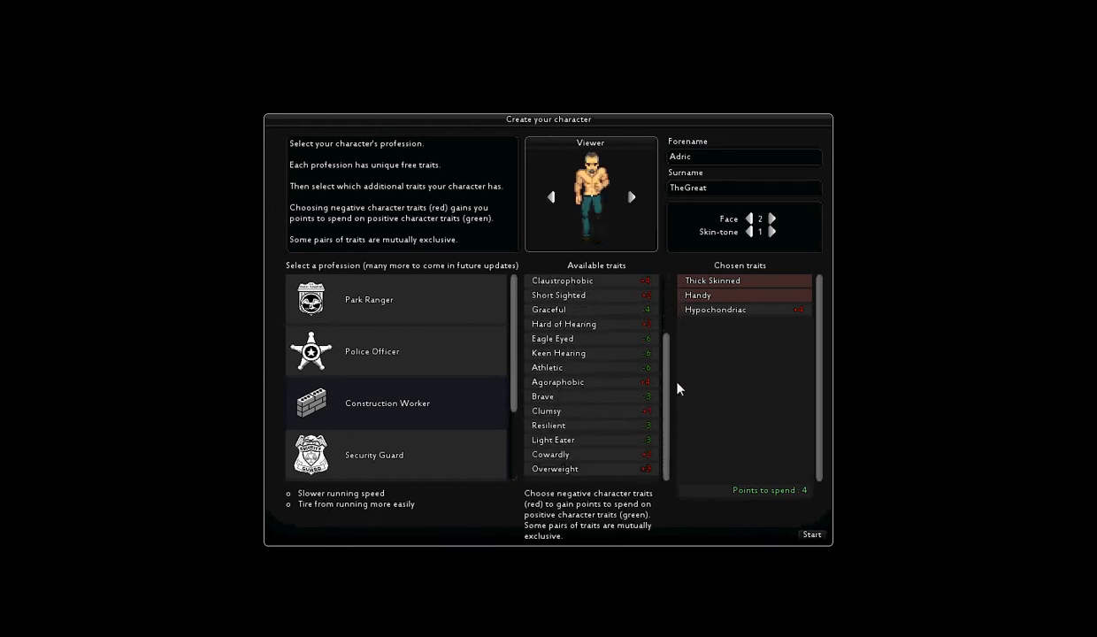
scroll("up", 3)
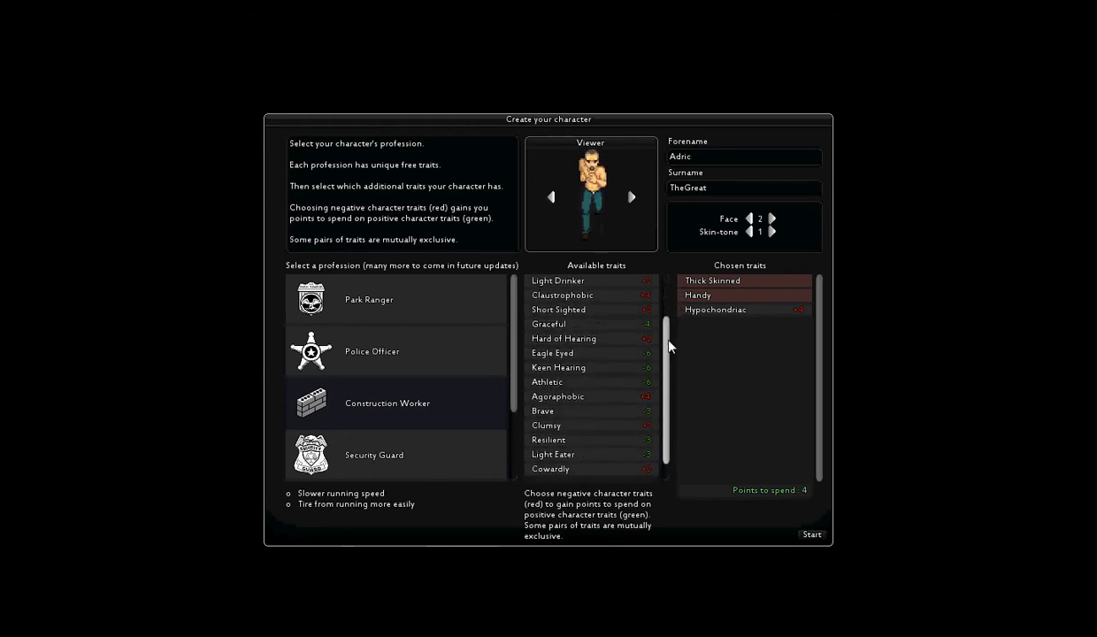
scroll("down", 3)
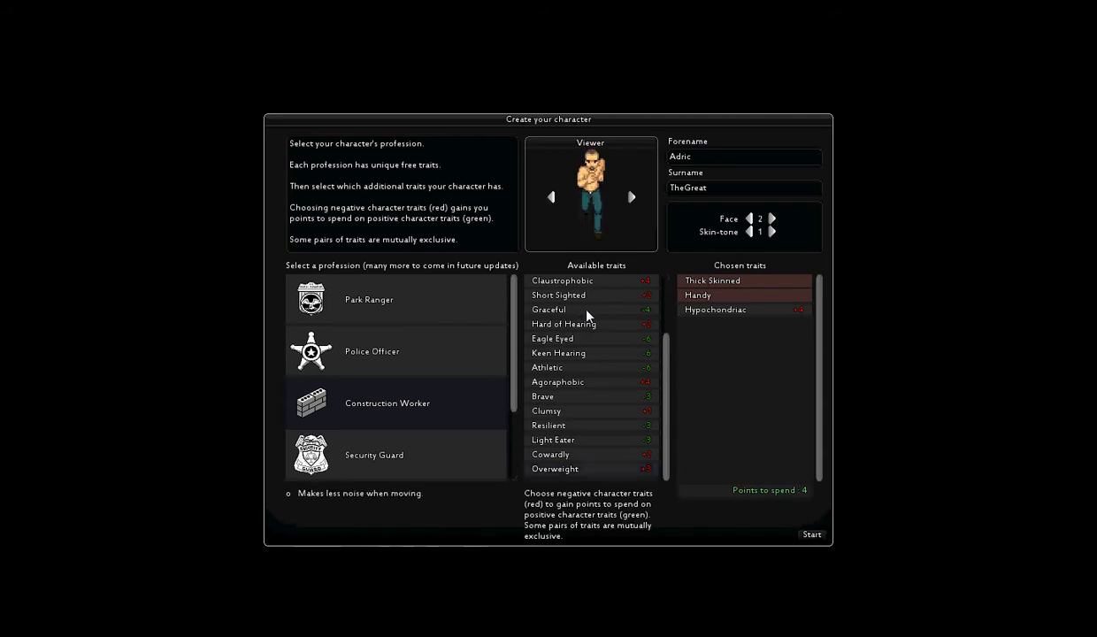
left_click(549, 309)
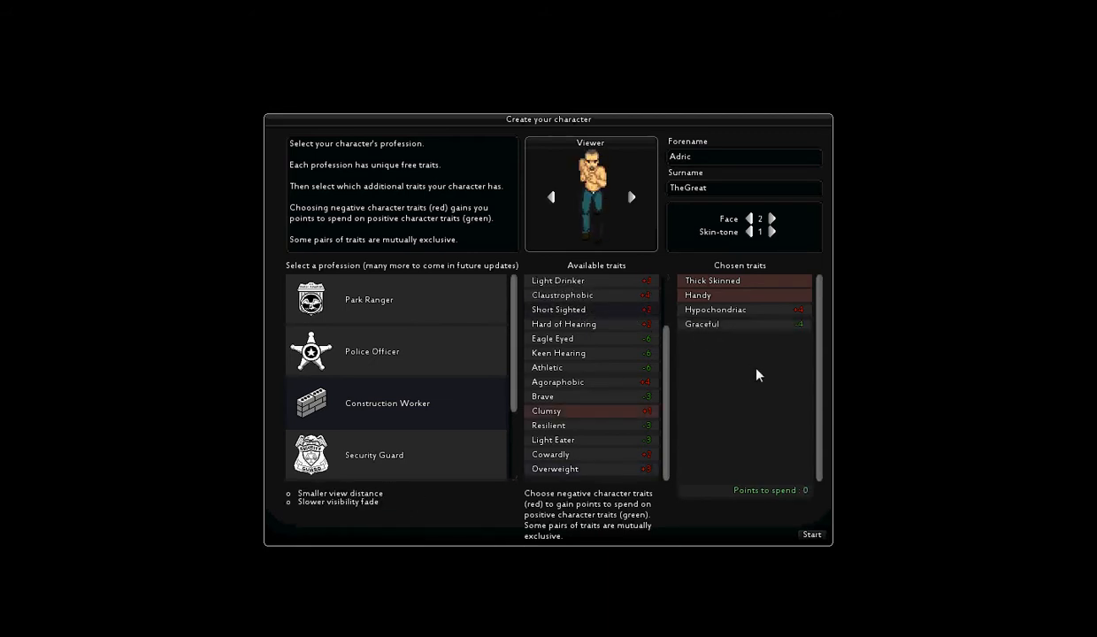
mouse_move(717, 270)
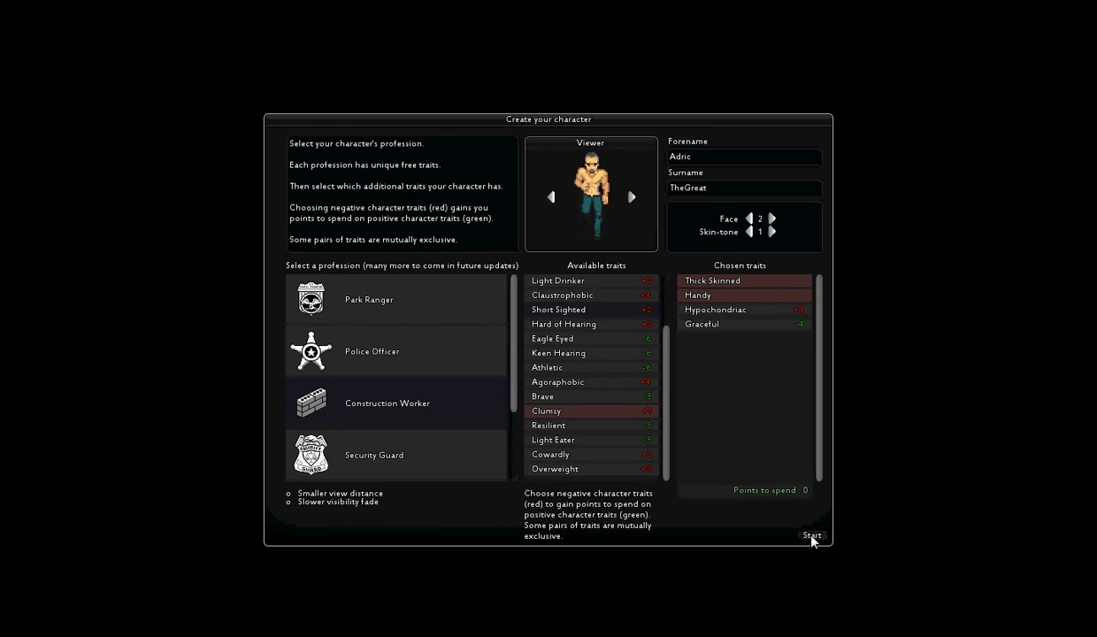
mouse_move(978, 357)
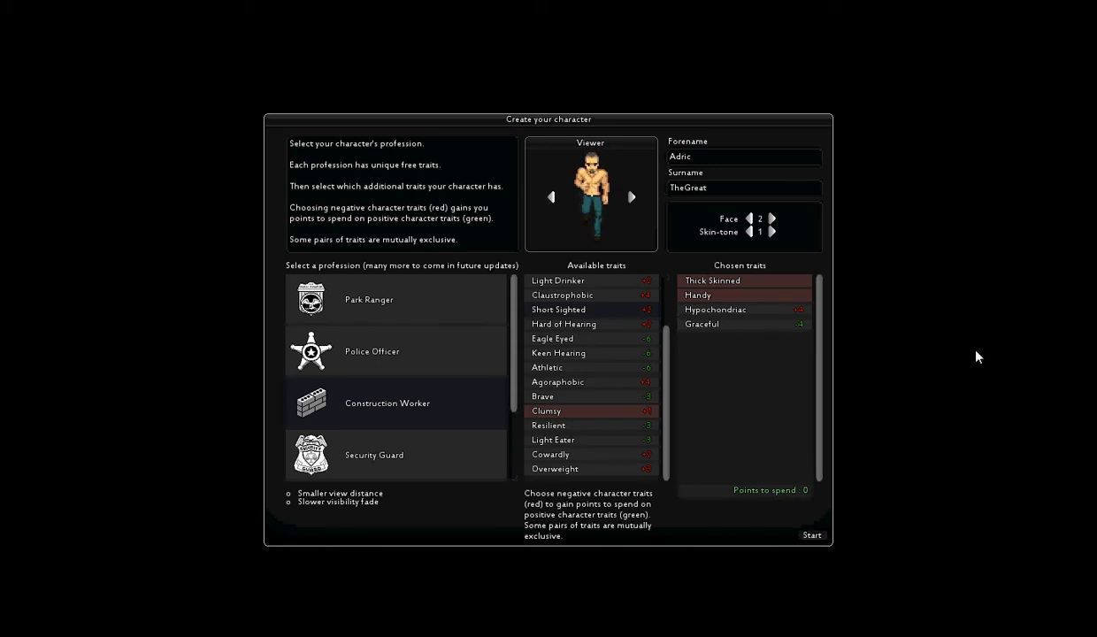
Step: Start the game, spawning Adric TheGreat in a bedroom on a rainy night
left_click(811, 534)
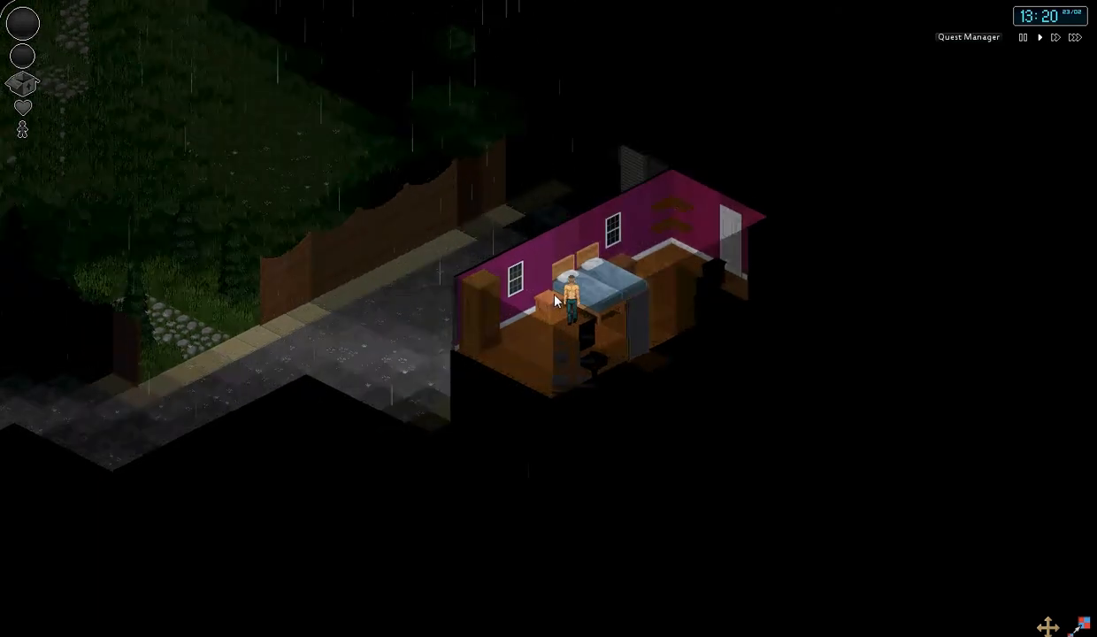
mouse_move(558, 332)
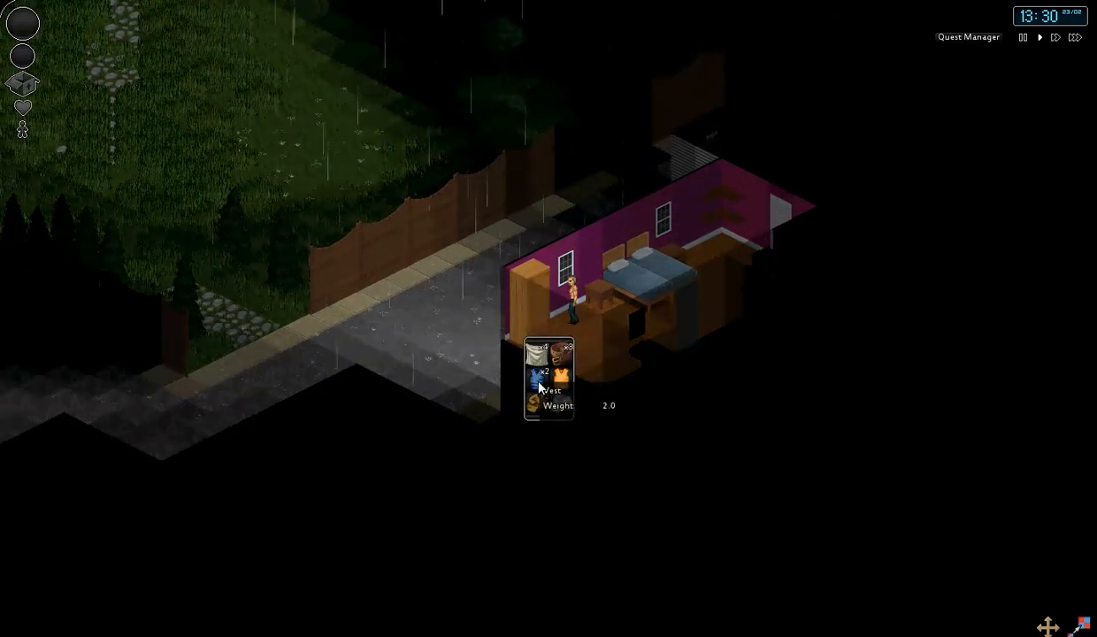
mouse_move(540, 400)
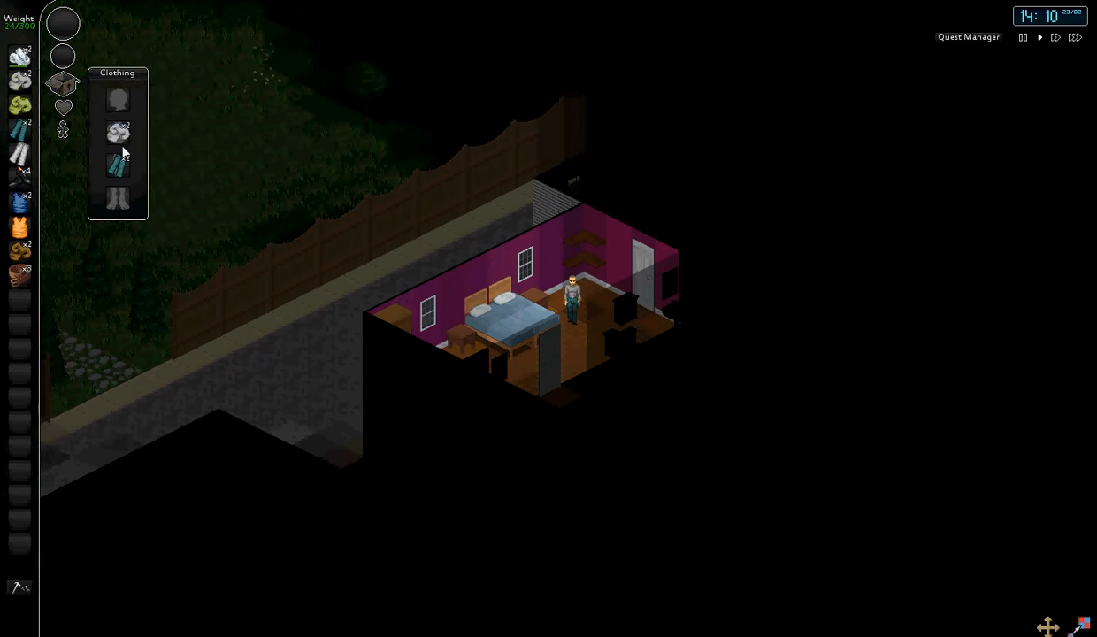
mouse_move(19, 157)
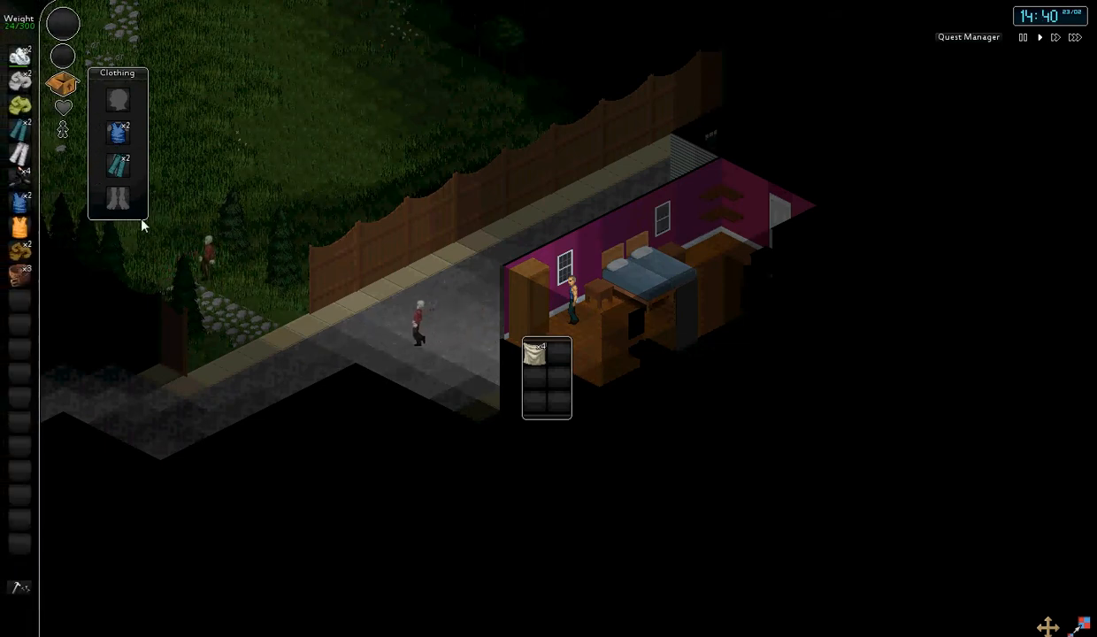
mouse_move(537, 366)
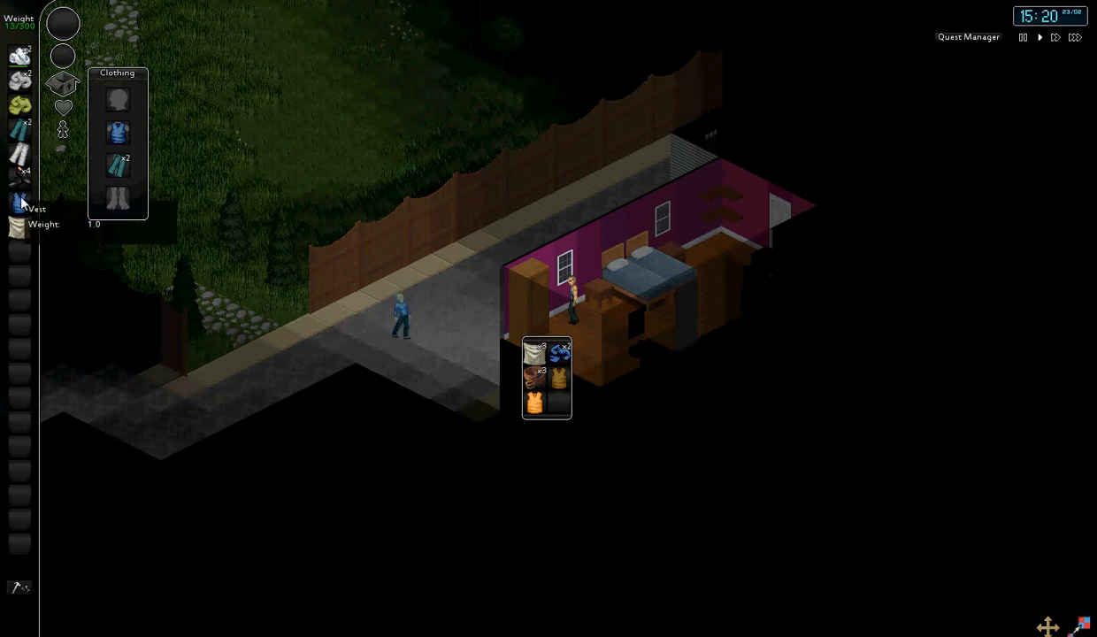
mouse_move(19, 173)
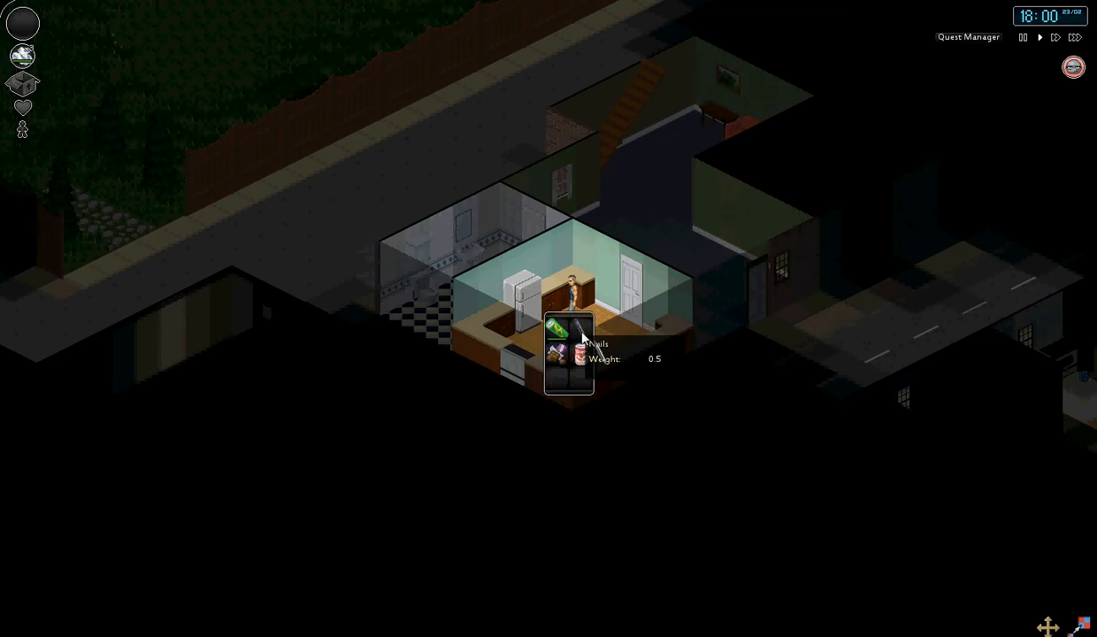
mouse_move(550, 302)
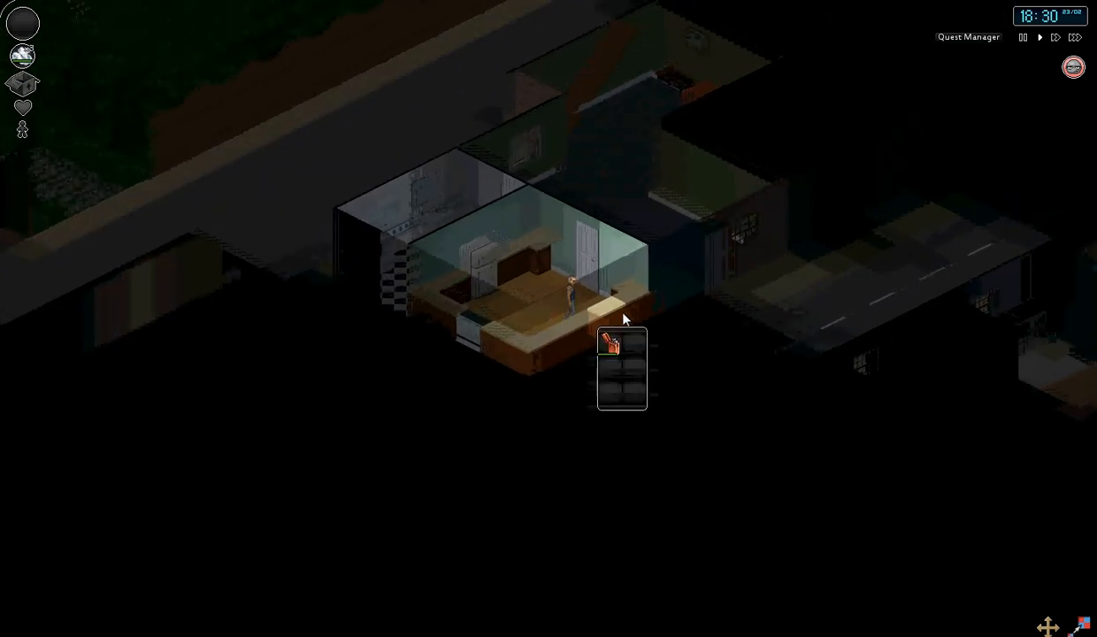
mouse_move(622, 345)
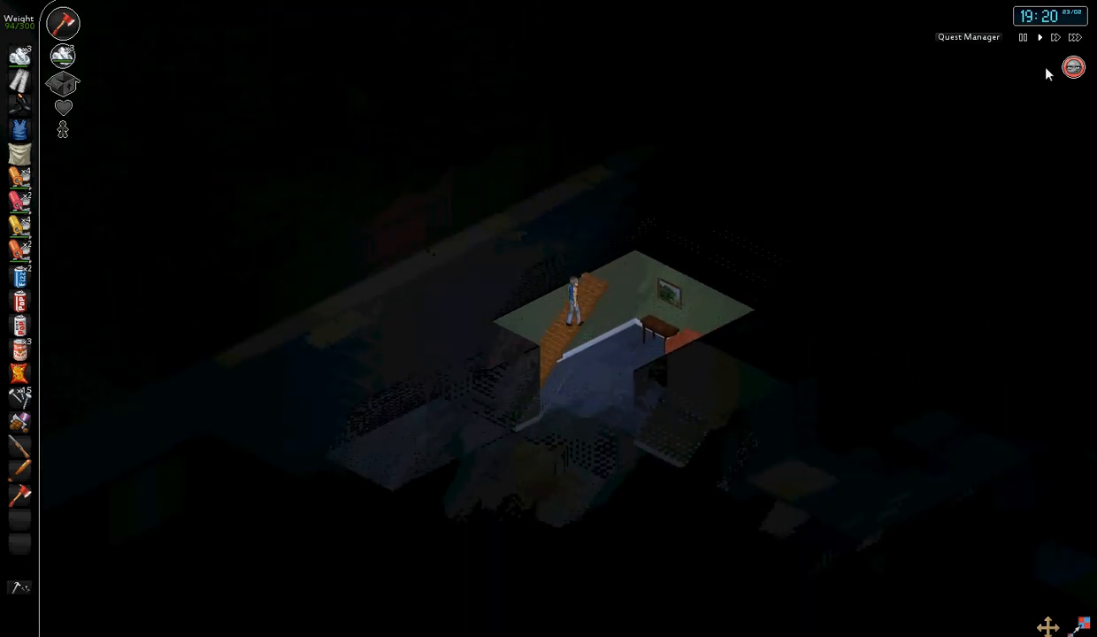
Step: Keep Adric TheGreat inside the dark house until the clock reaches 21:00
left_click(968, 36)
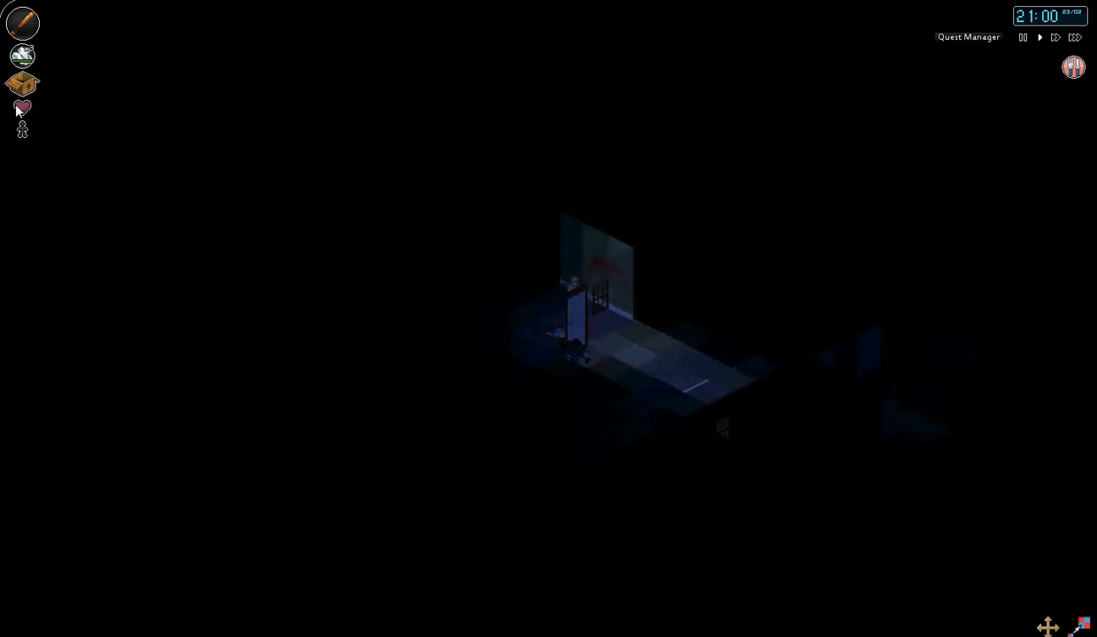
left_click(22, 108)
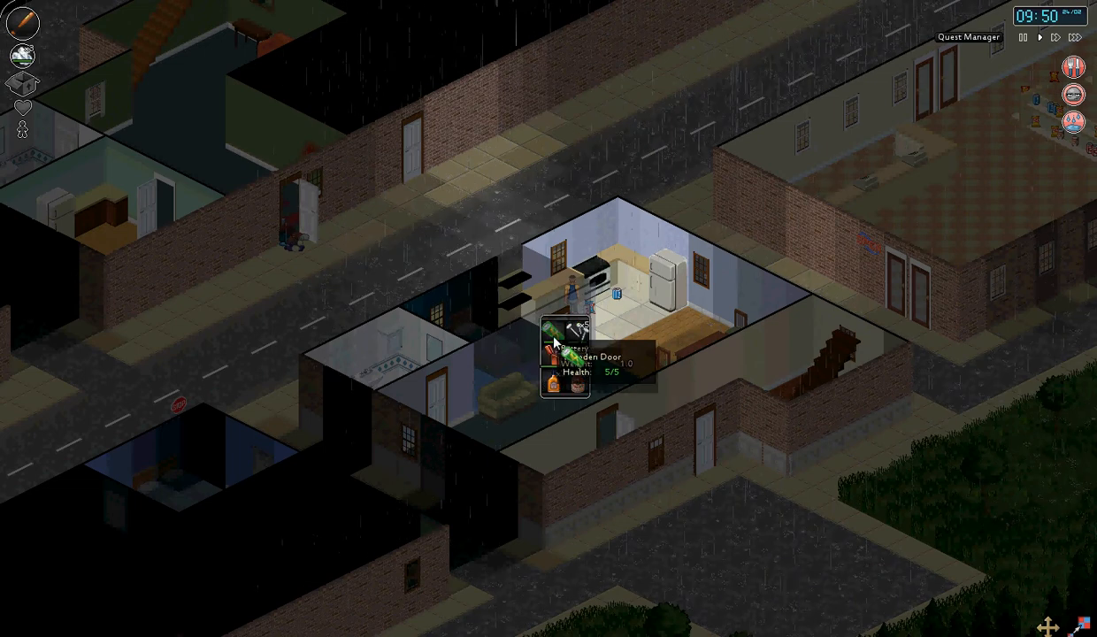
mouse_move(576, 335)
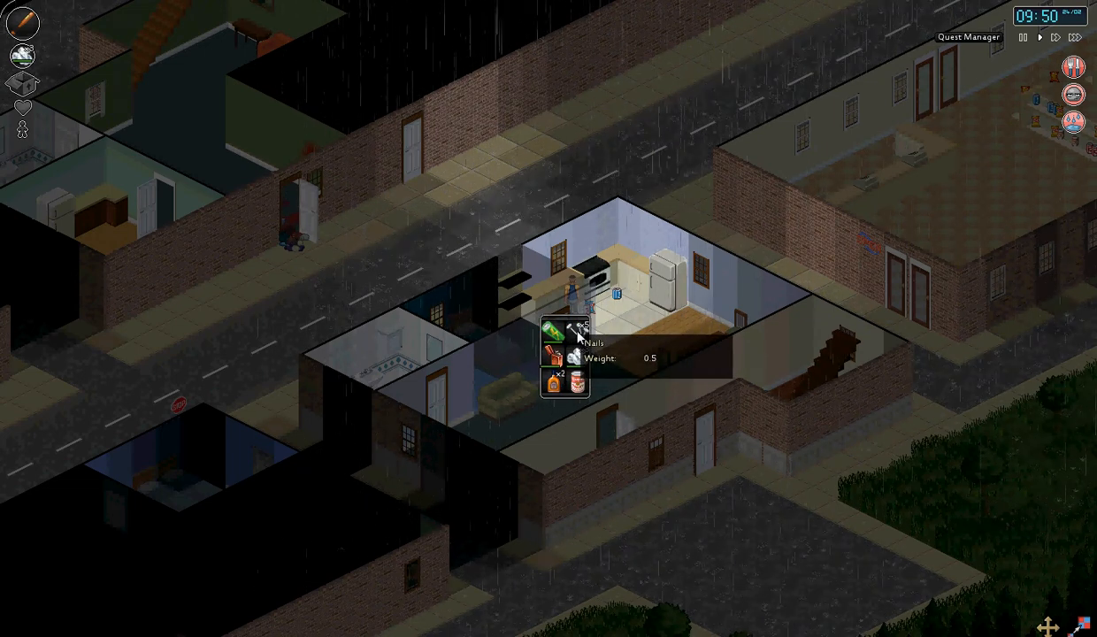
mouse_move(580, 382)
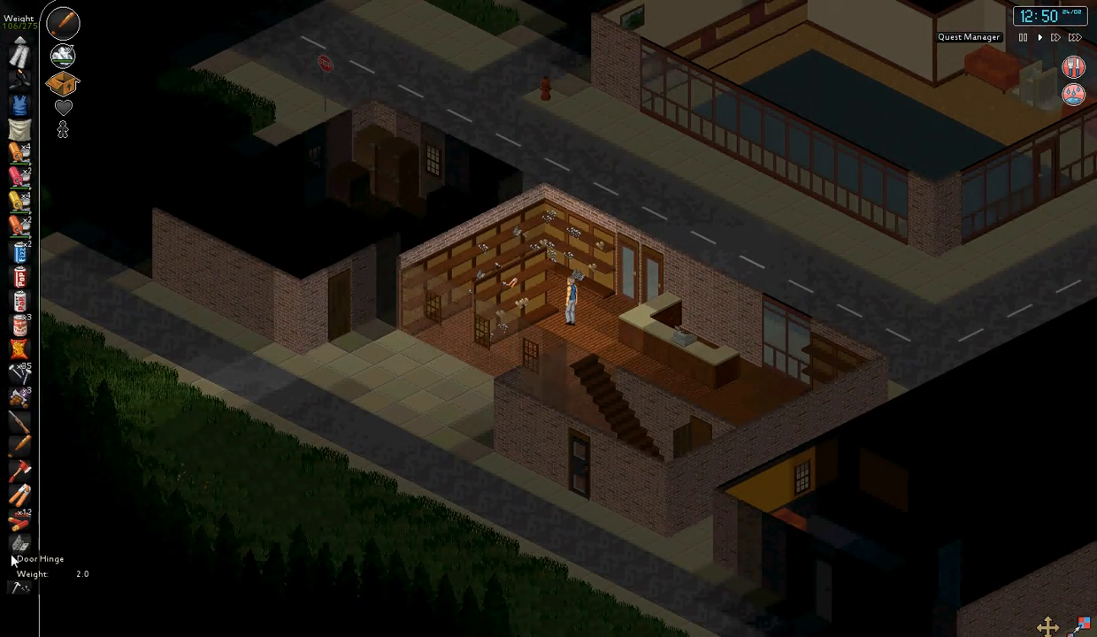
mouse_move(538, 290)
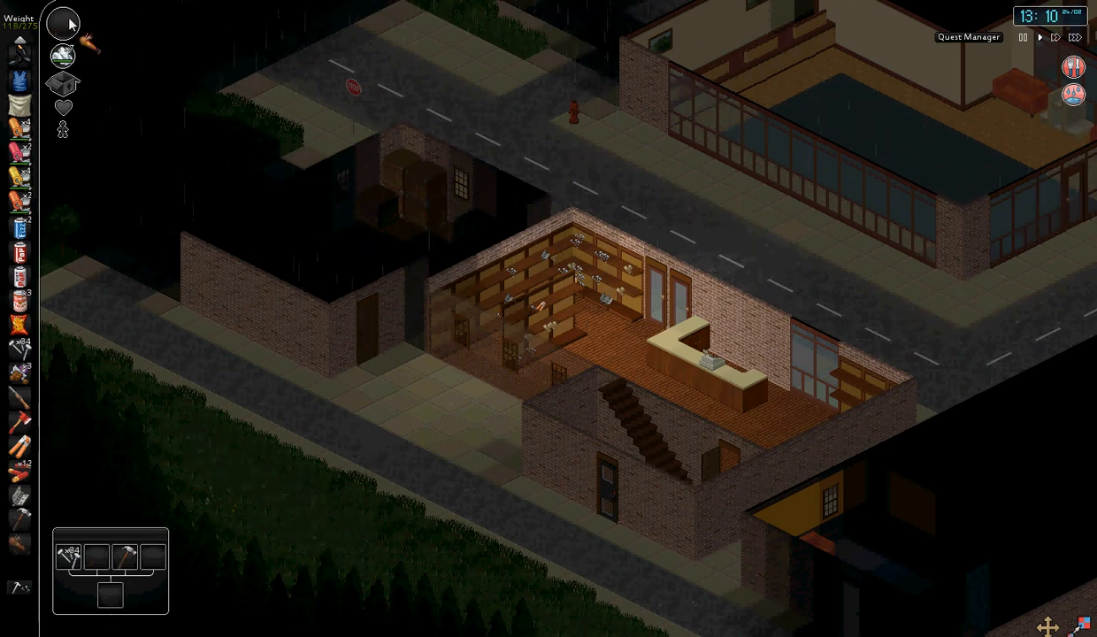
Step: Equip the hammer as the primary item from the inventory
left_click(62, 24)
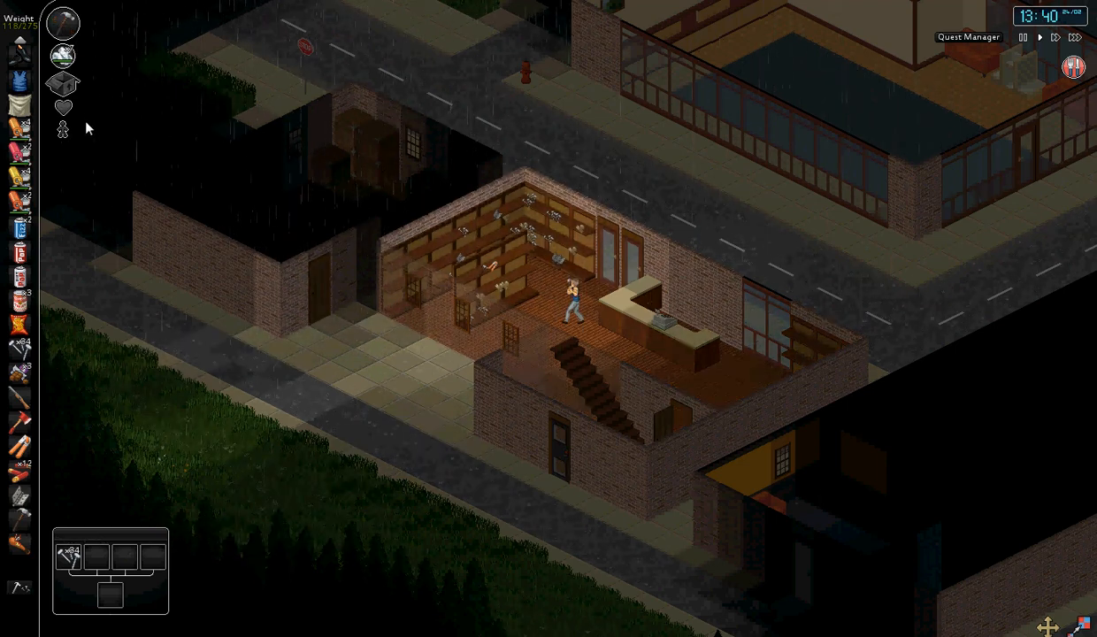
mouse_move(223, 179)
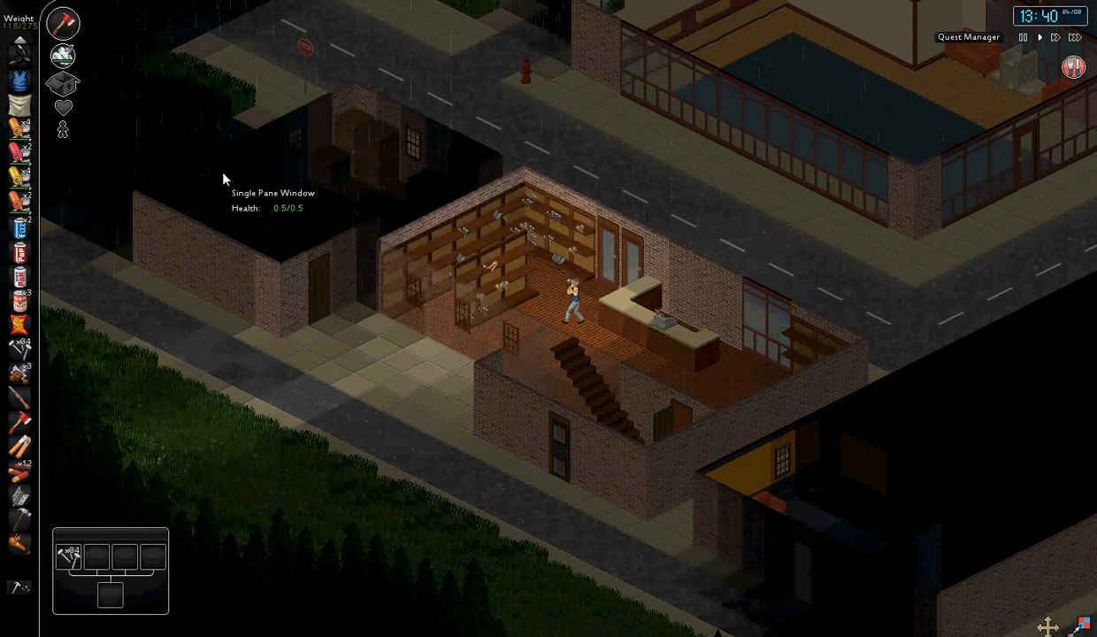